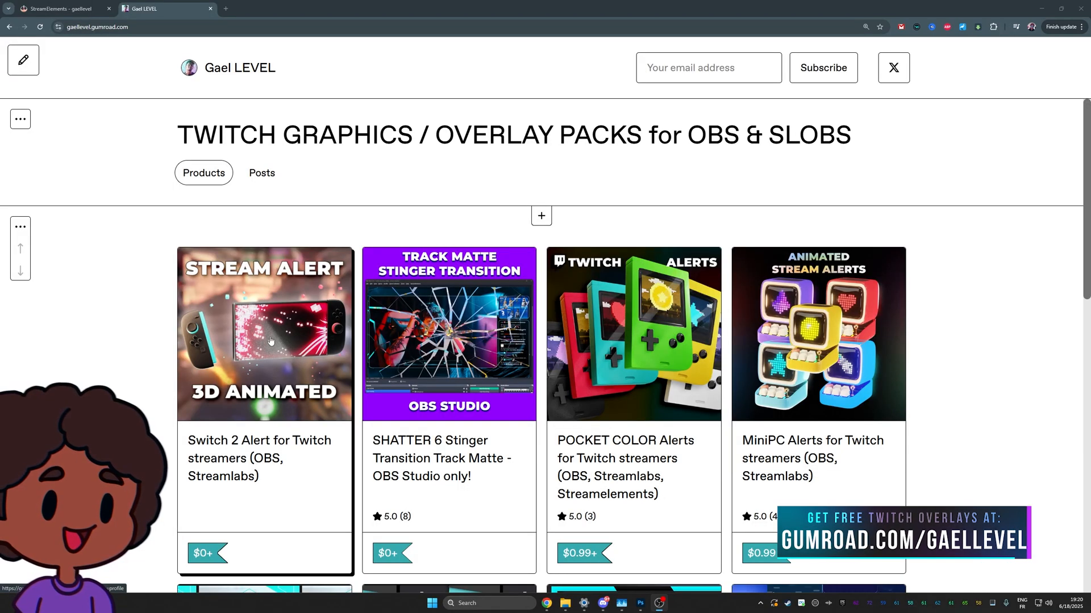
# Open the Switch 2 Alert for Twitch streamers product on Gumroad and play its preview video.
pyautogui.click(270, 341)
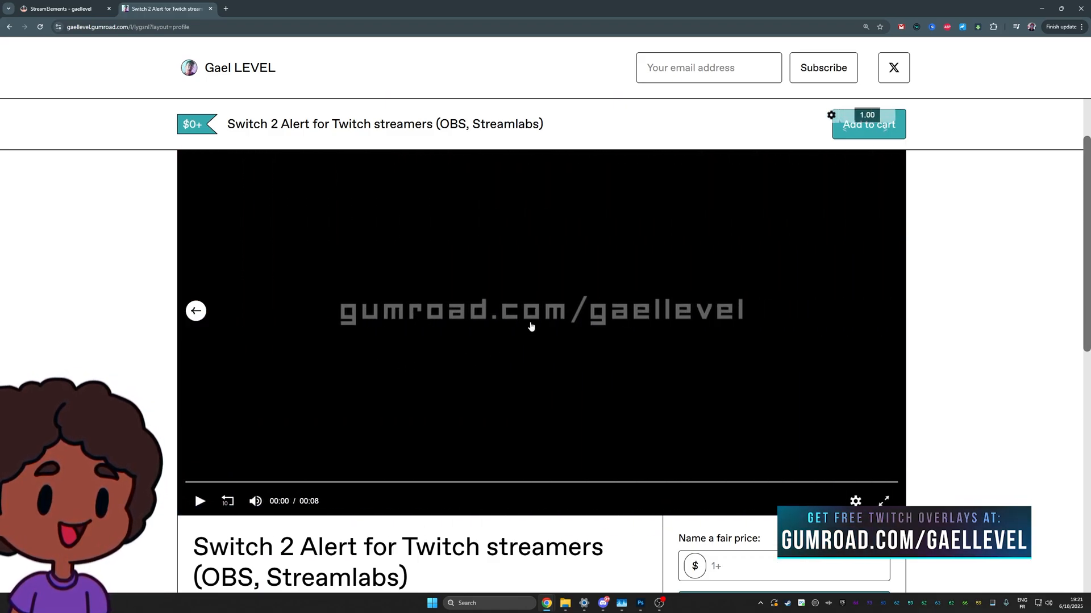
pyautogui.click(200, 501)
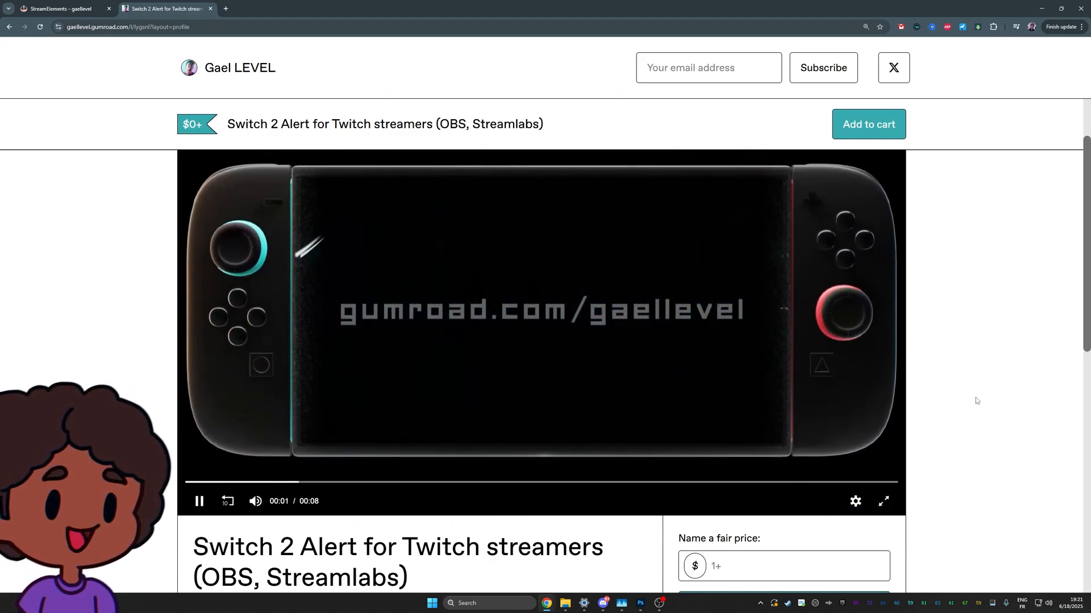
pyautogui.click(66, 9)
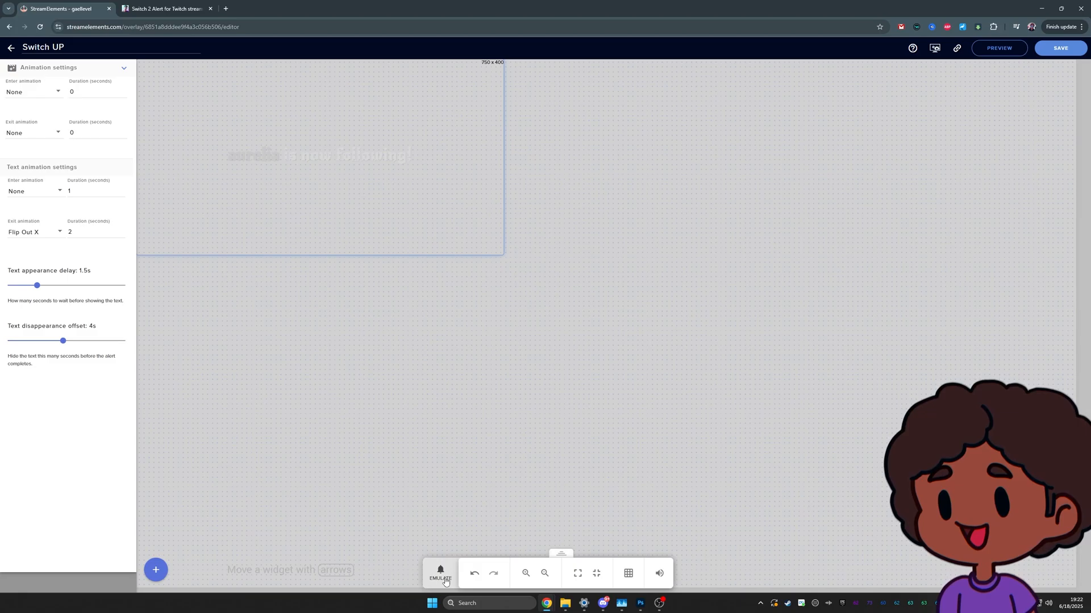
# Create a new blank StreamElements overlay and add an AlertBox widget to it.
pyautogui.click(440, 573)
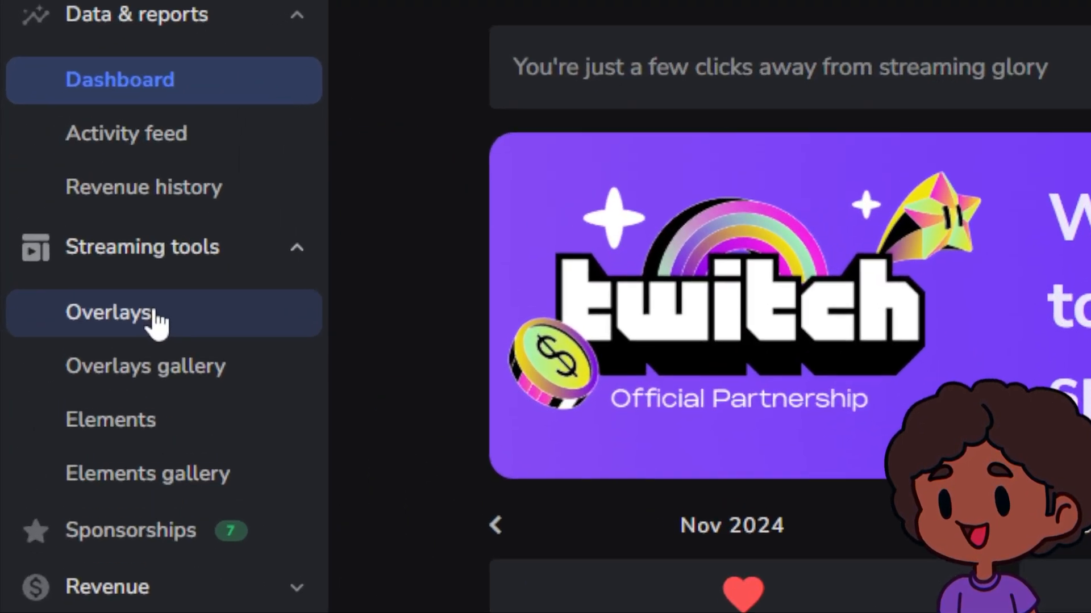
pyautogui.click(111, 313)
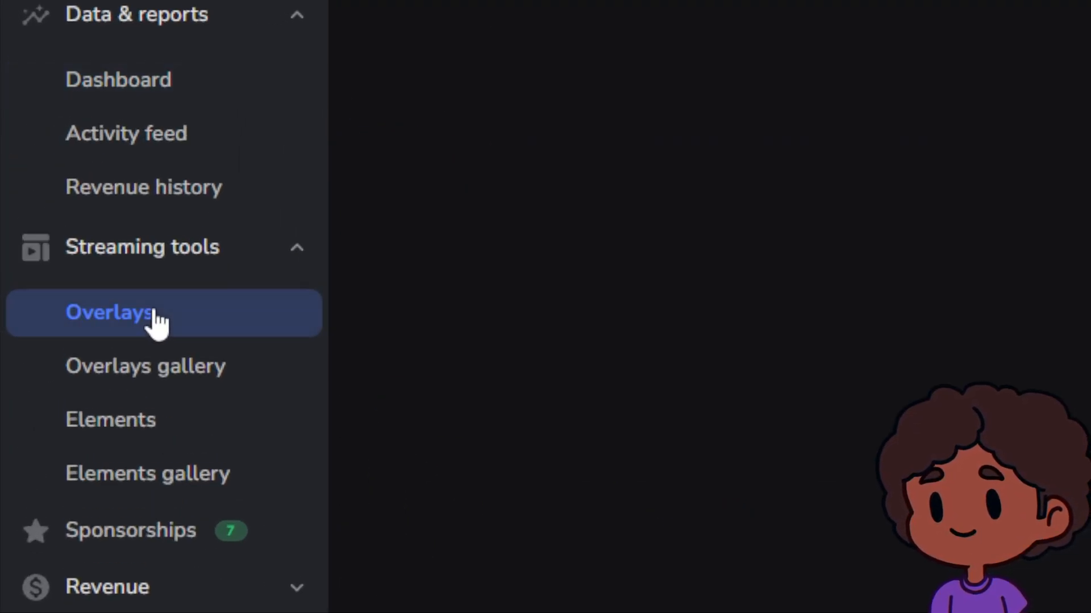
pyautogui.click(111, 314)
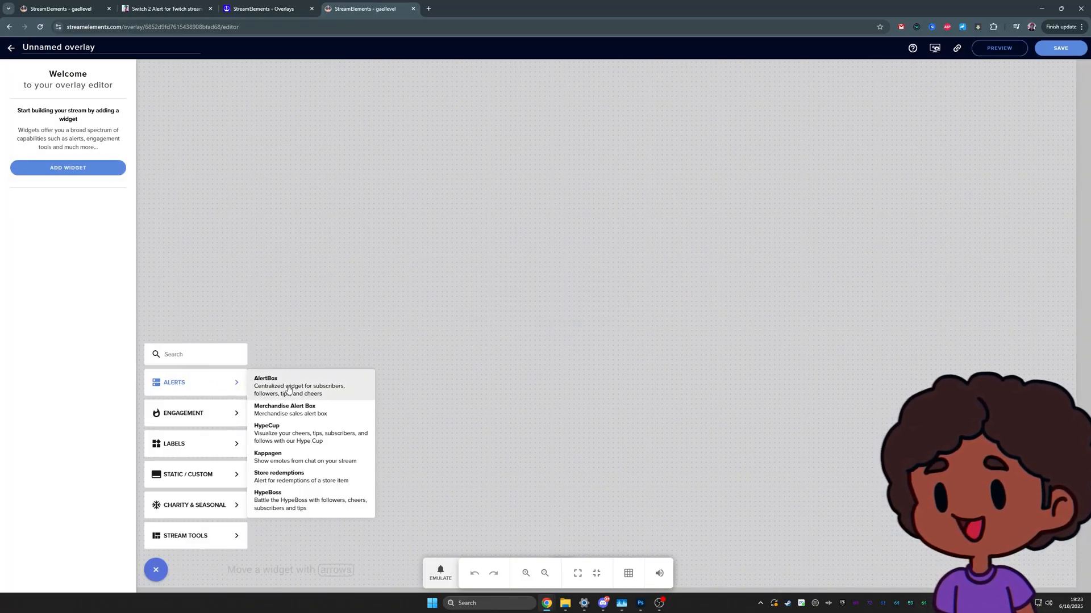
pyautogui.click(265, 379)
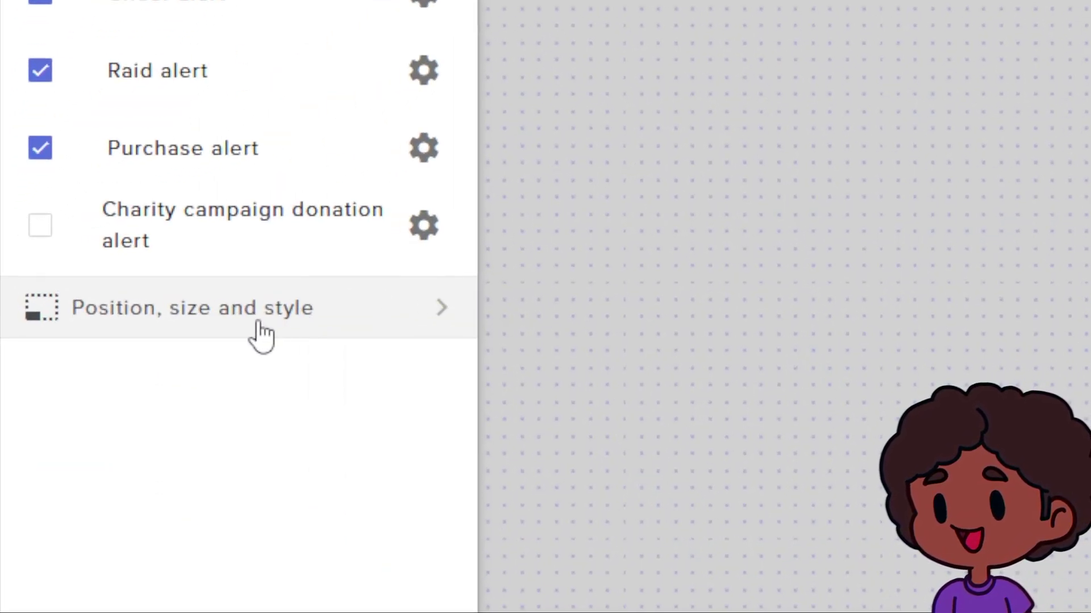
# Set the AlertBox widget width to 750 px and expand the alert type settings.
pyautogui.click(192, 308)
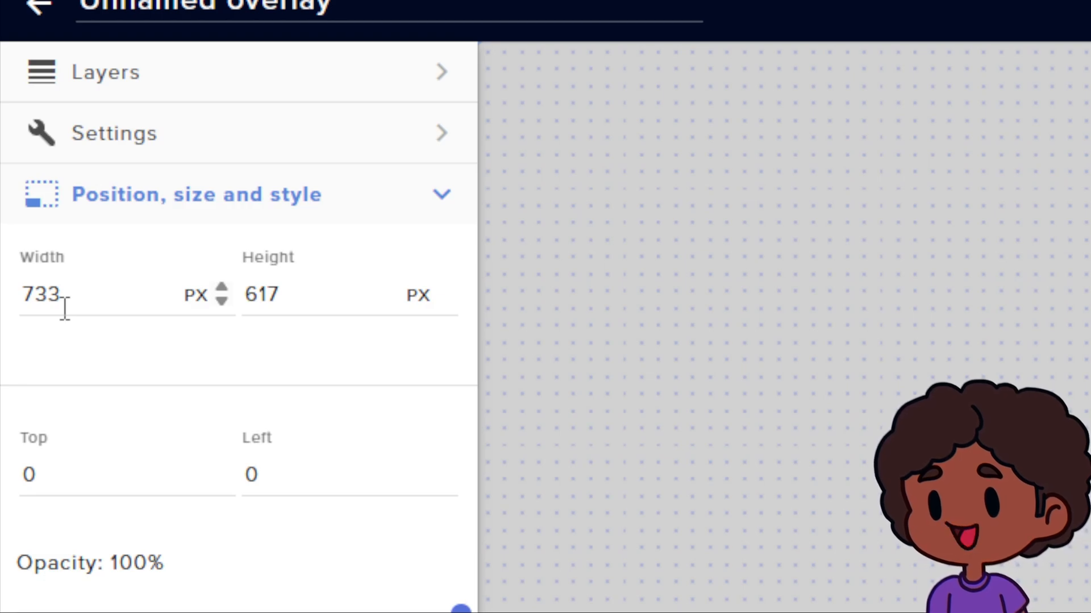
pyautogui.write('750')
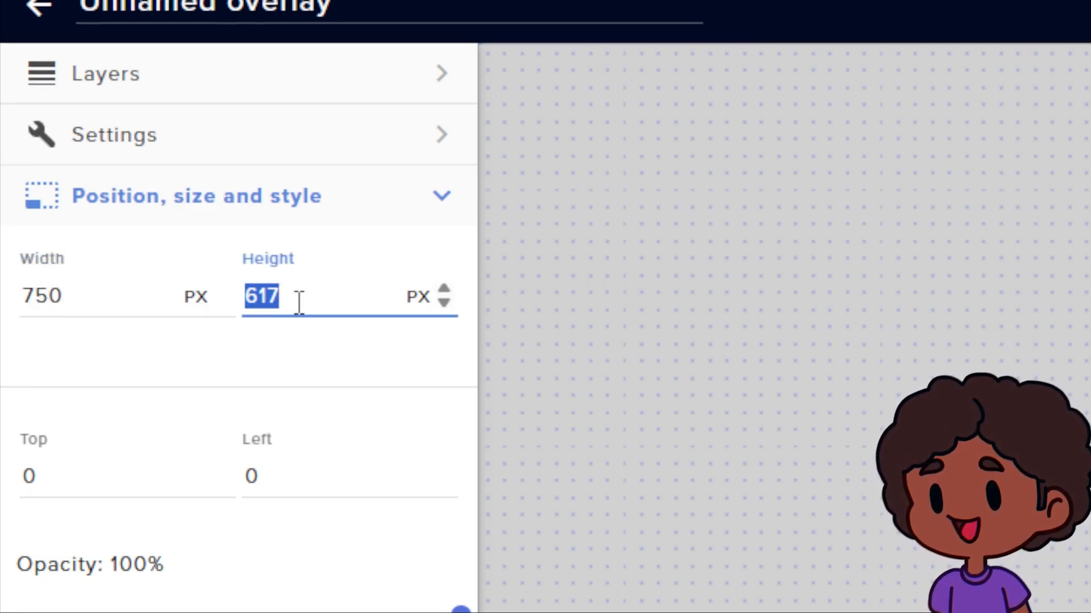
pyautogui.click(114, 134)
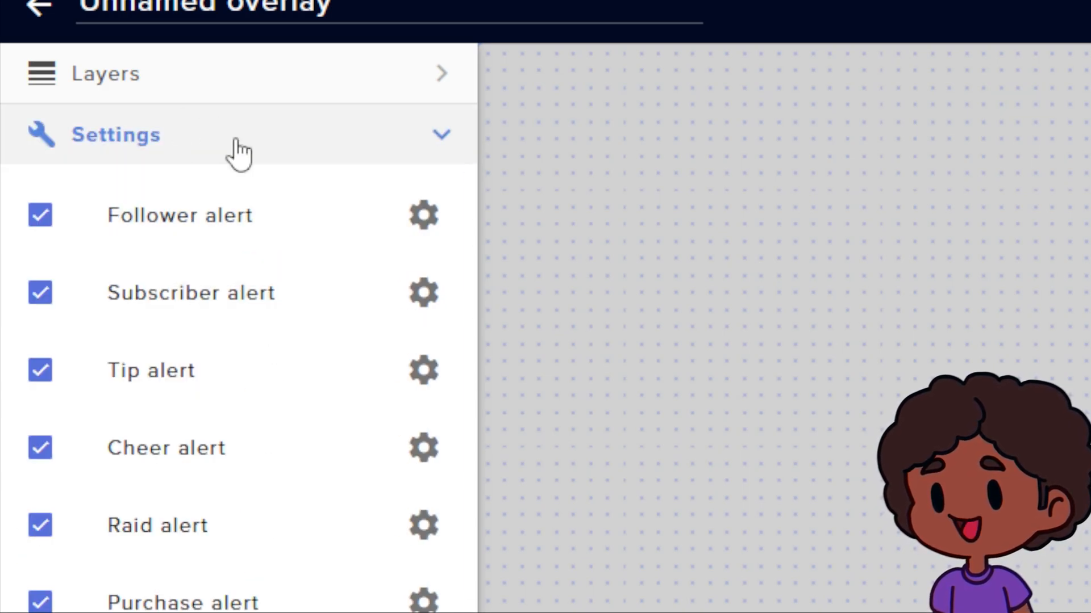
pyautogui.moveTo(421, 226)
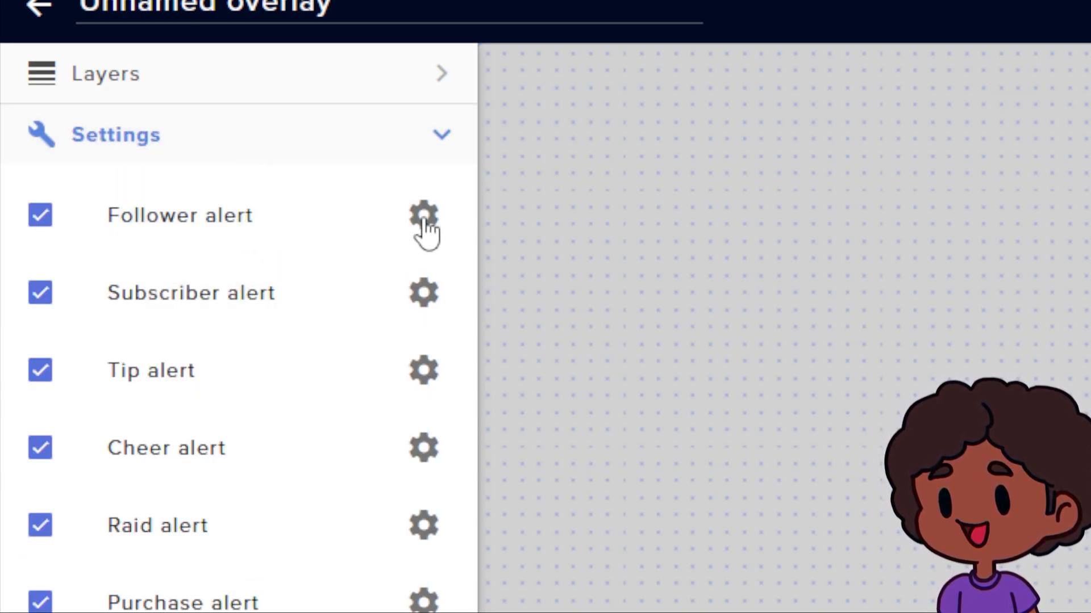
# Give the follower alert the uploaded Switch console video and an 8-second duration.
pyautogui.click(422, 213)
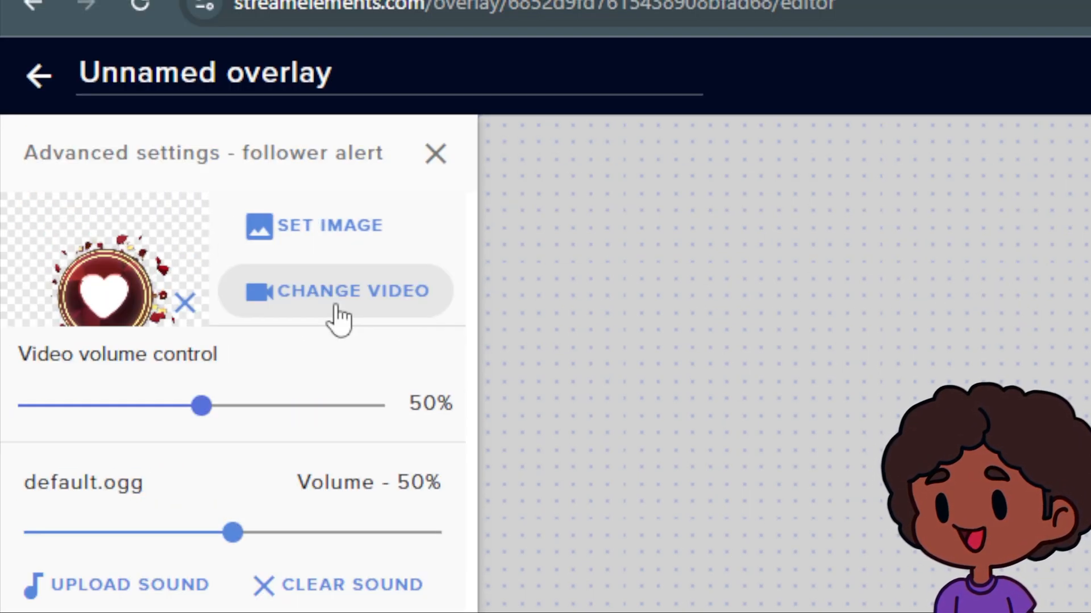
pyautogui.click(336, 290)
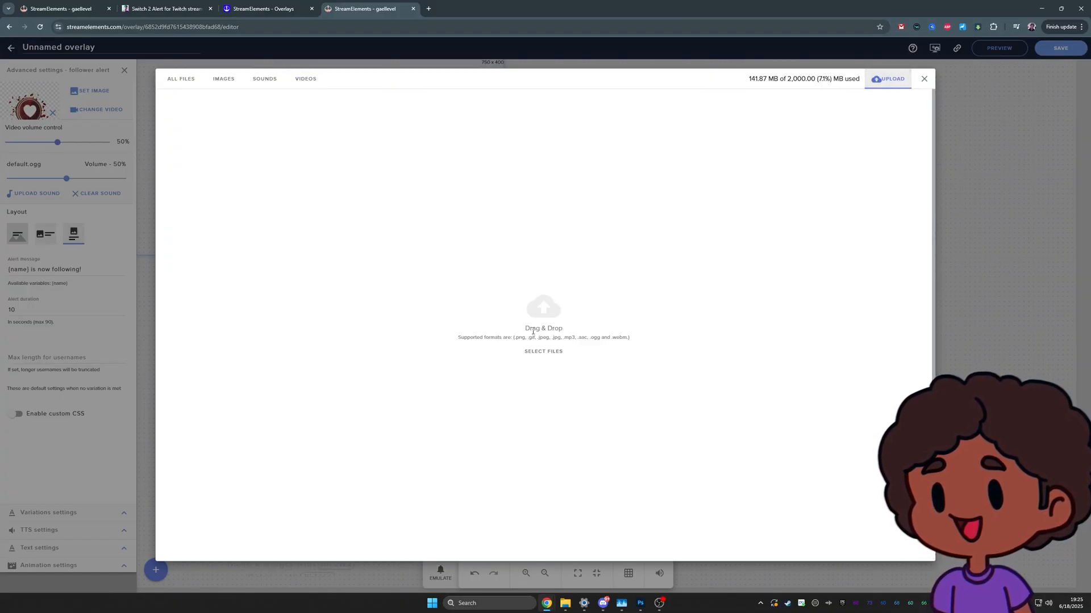
pyautogui.click(543, 351)
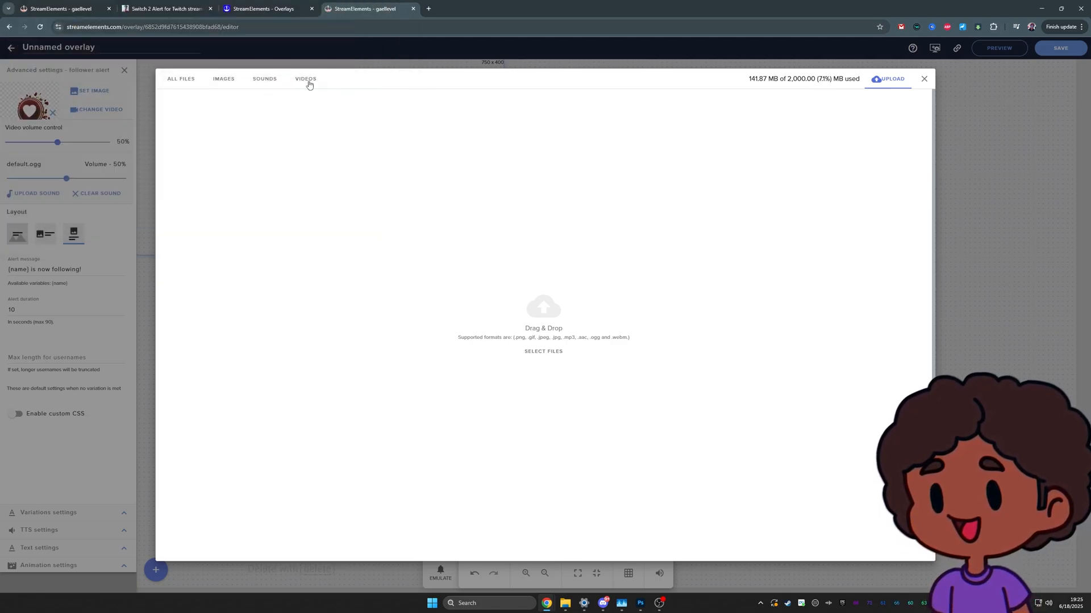
pyautogui.click(306, 79)
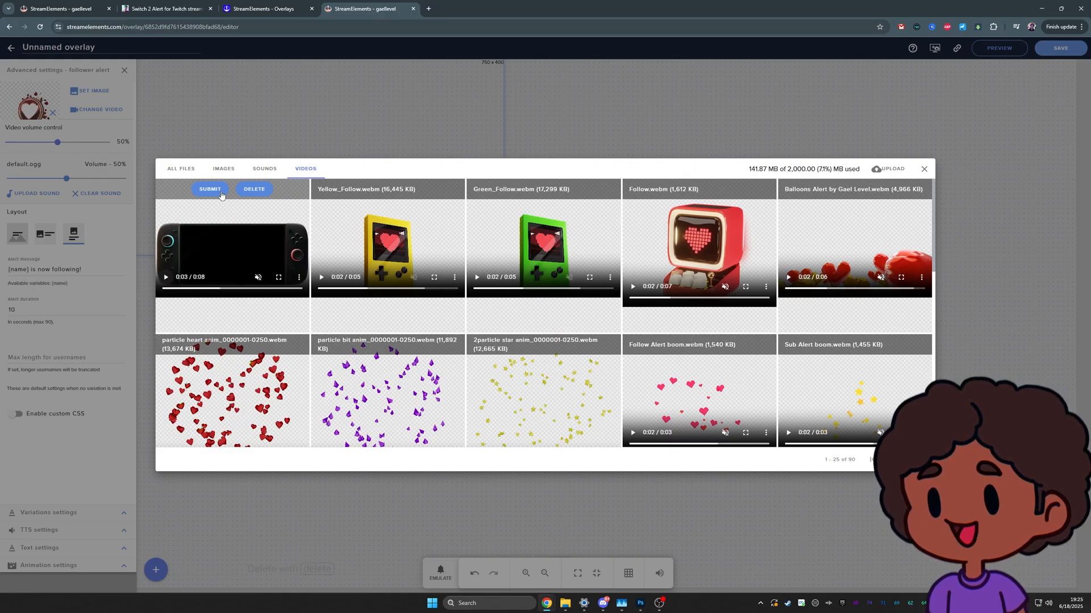
pyautogui.click(209, 189)
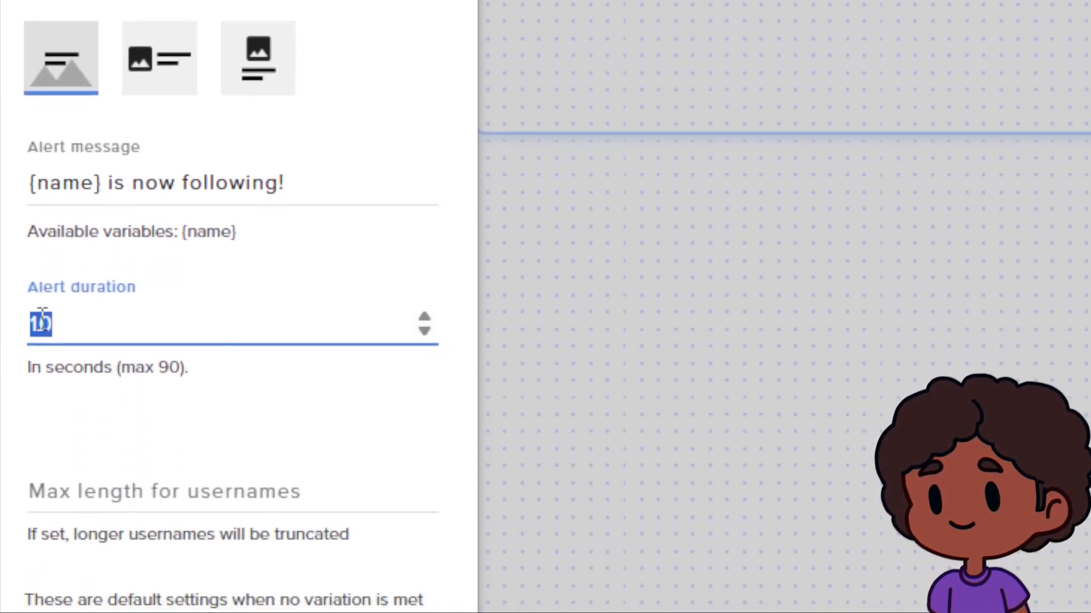
pyautogui.write('8')
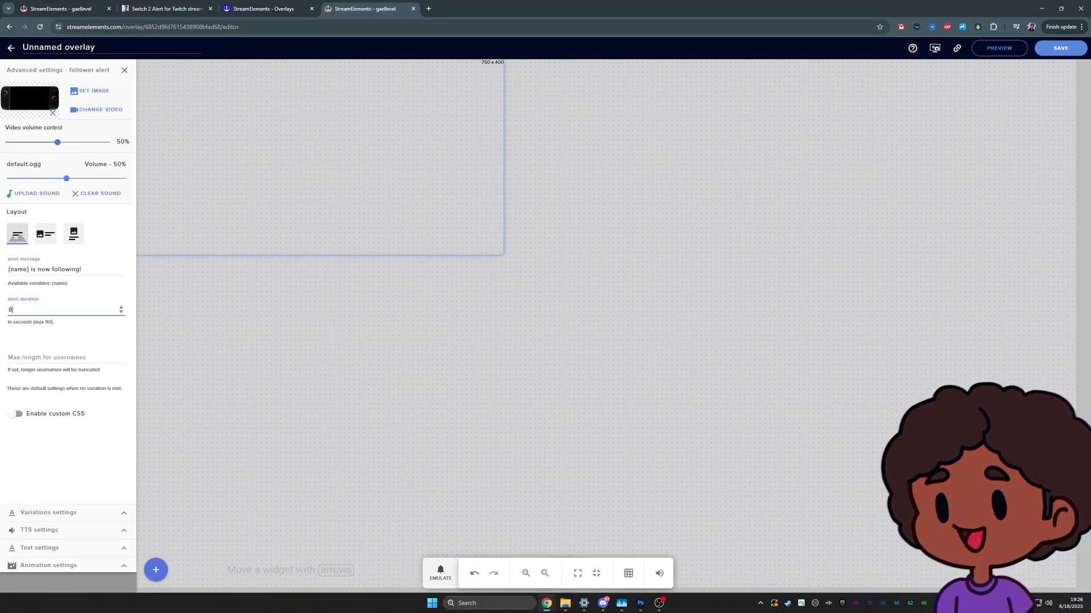
# Emulate a follower event, then set the alert text's top margin to 170.
pyautogui.click(440, 573)
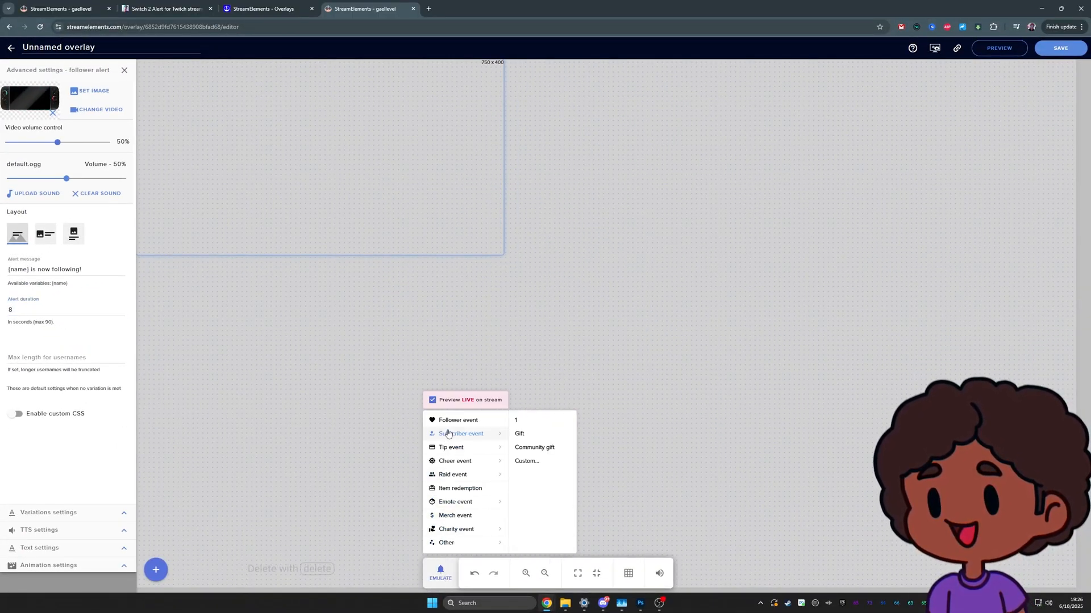
pyautogui.moveTo(448, 427)
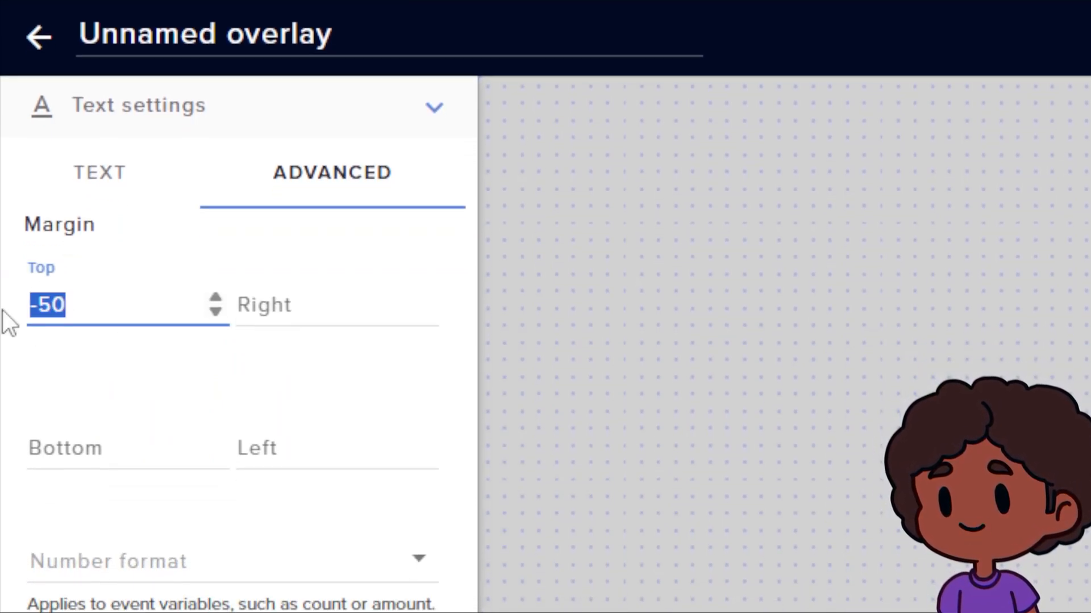
pyautogui.write('170')
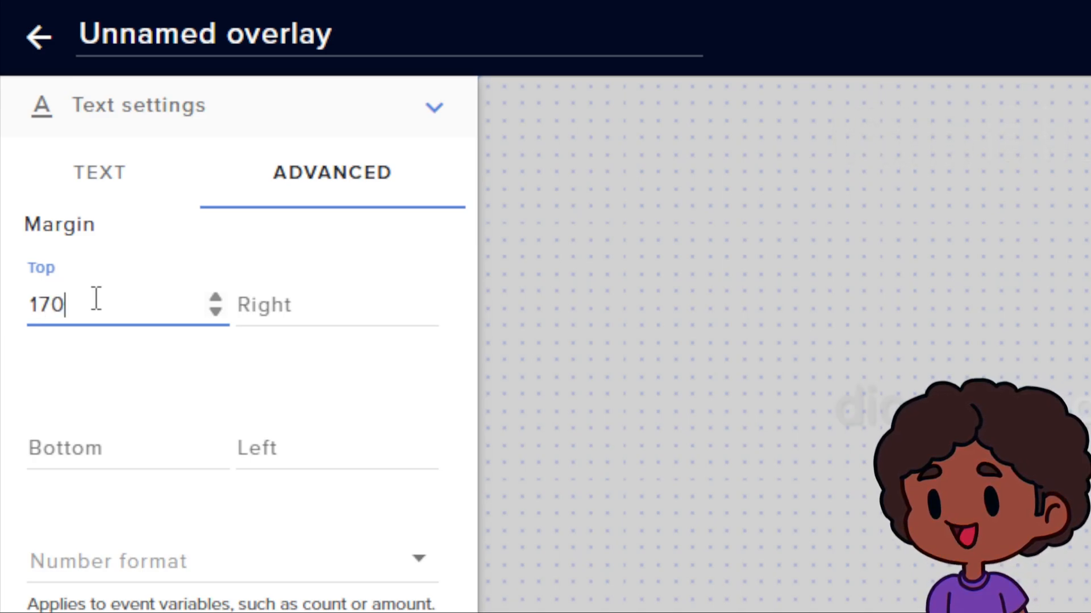
pyautogui.scroll(-3)
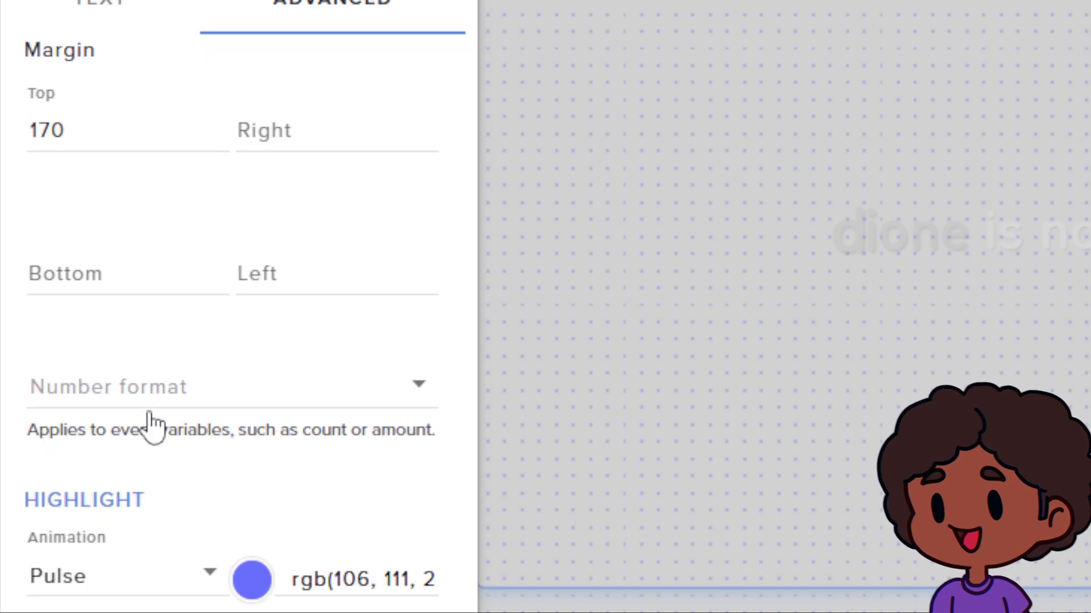
pyautogui.click(252, 581)
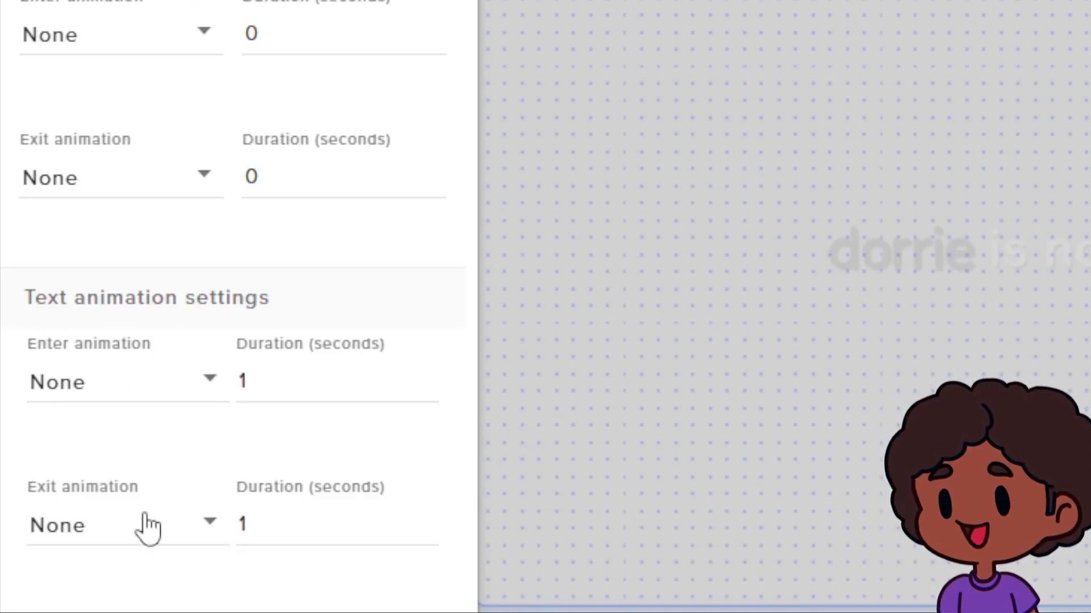
# Set the text exit animation to Flip Out X over 2 seconds.
pyautogui.click(113, 526)
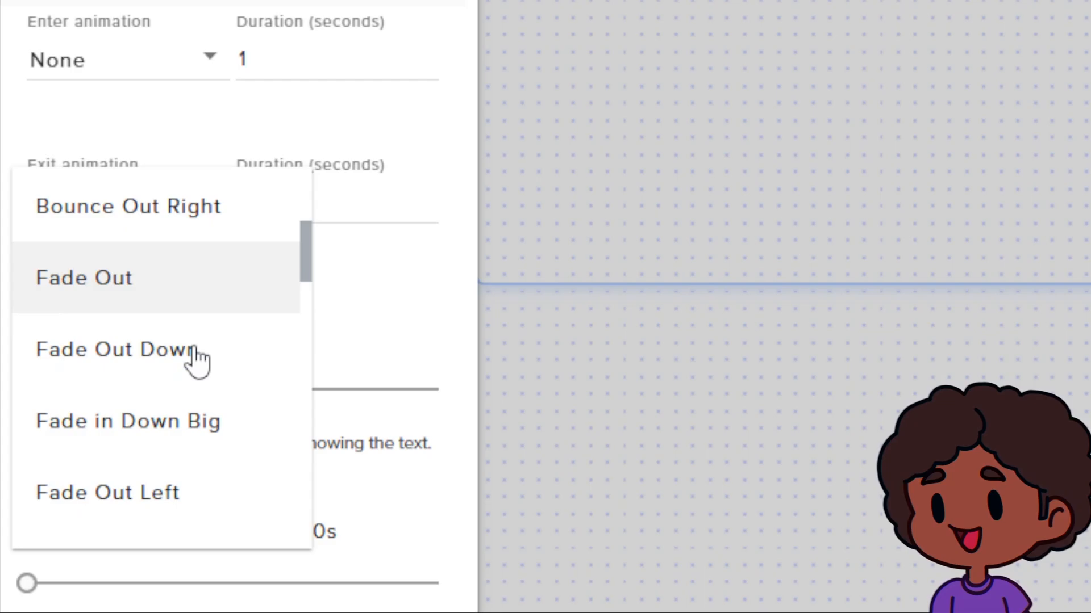
pyautogui.scroll(-3)
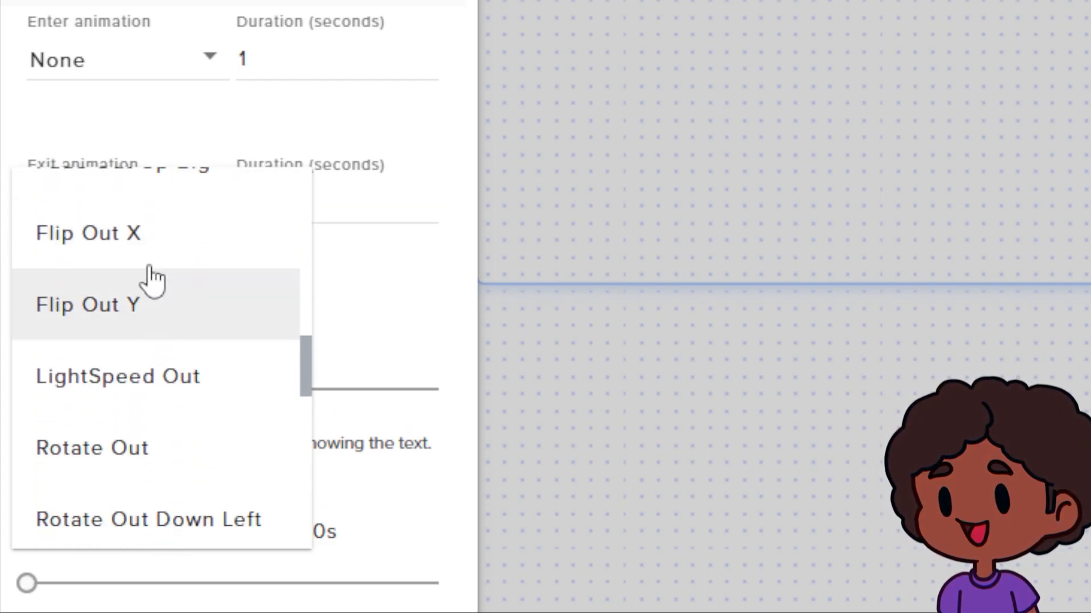
pyautogui.click(88, 233)
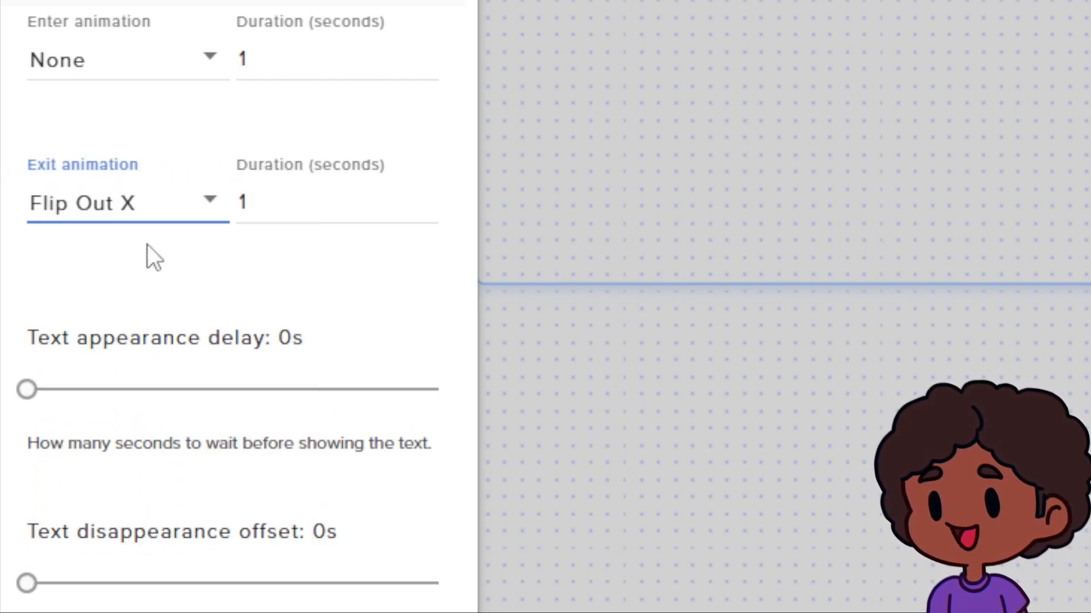
pyautogui.write('1.6')
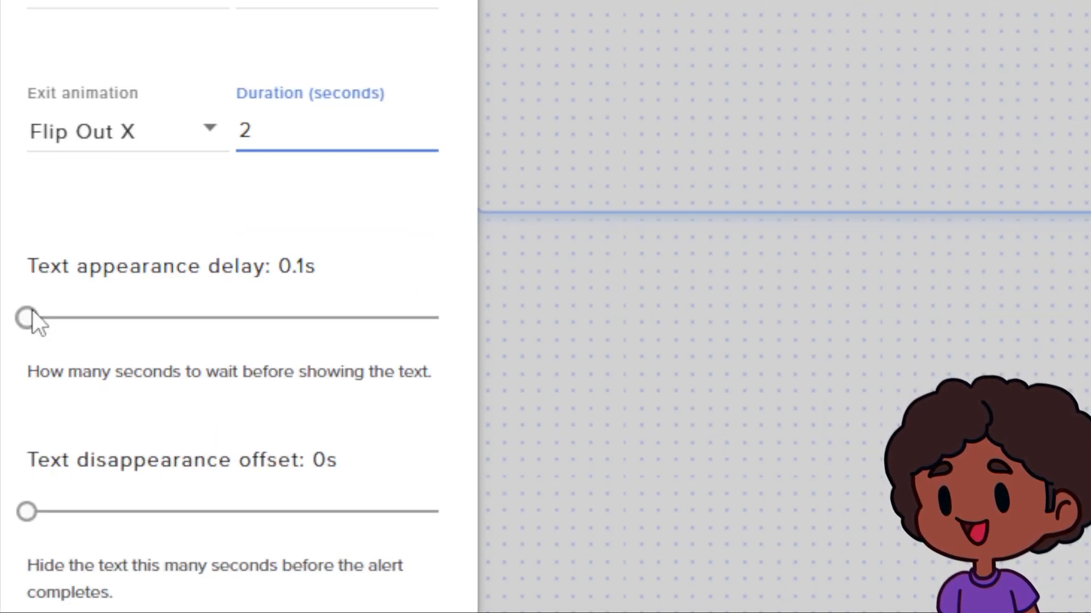
# Delay the text appearance to 1.5 s and hide it 1.6 s before the alert ends.
pyautogui.moveTo(27, 319); pyautogui.dragTo(84, 317)
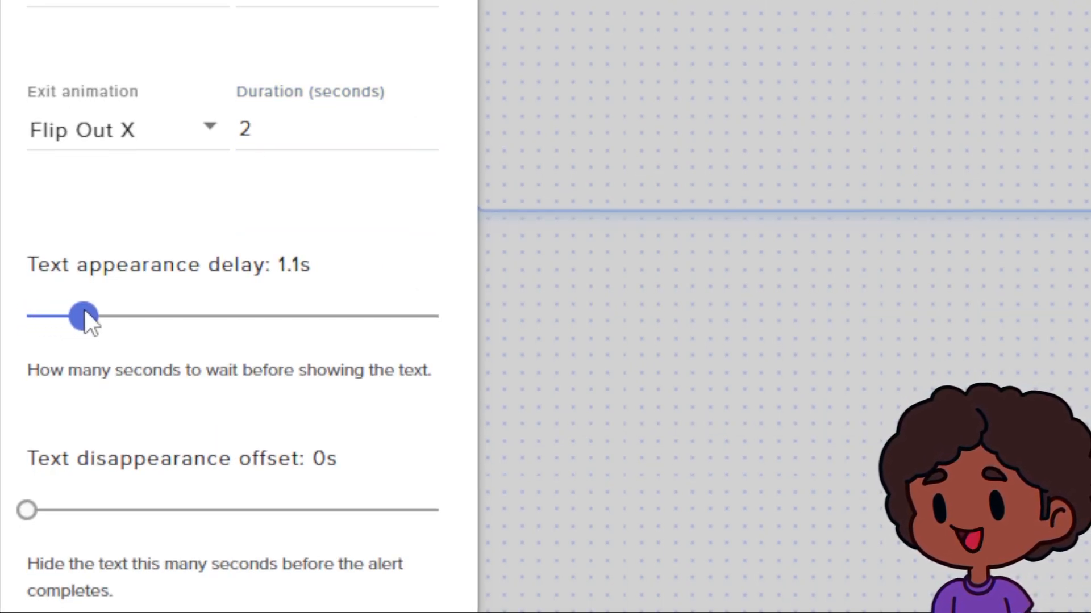
pyautogui.moveTo(83, 316); pyautogui.dragTo(106, 316)
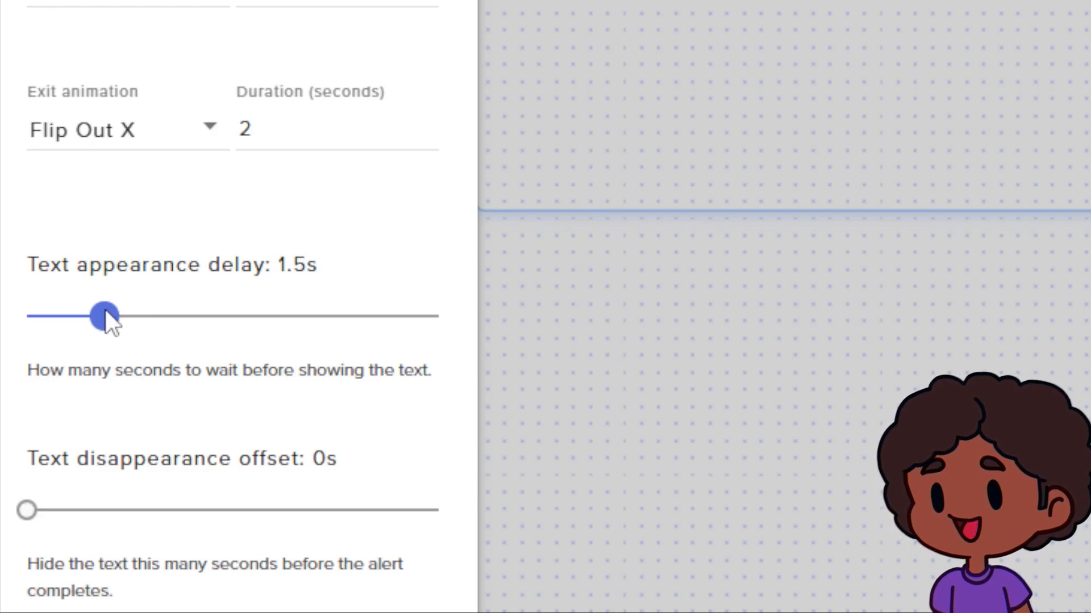
pyautogui.moveTo(27, 512); pyautogui.dragTo(54, 313)
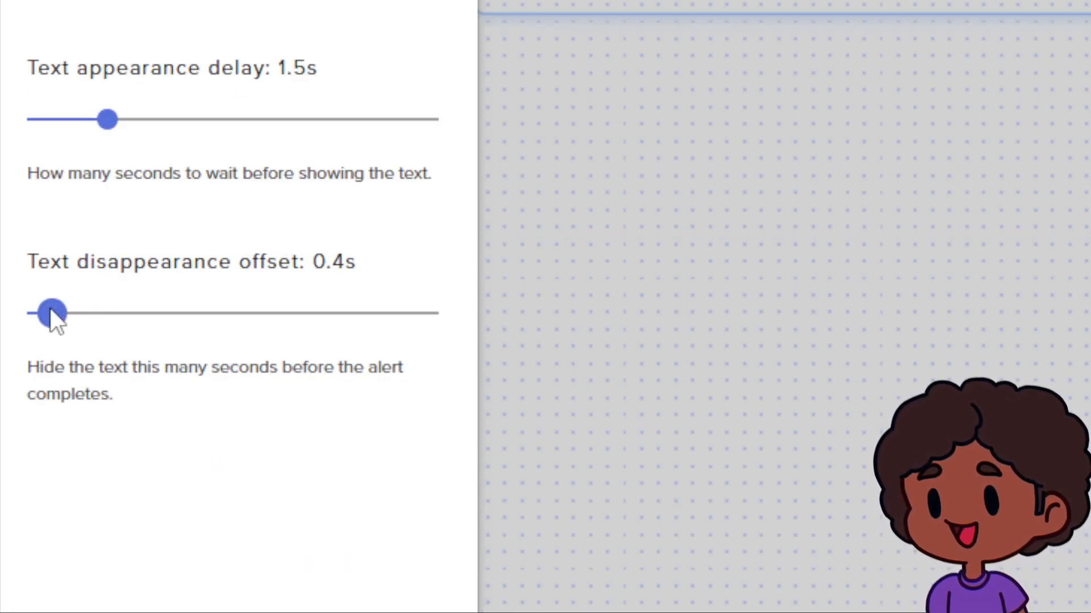
pyautogui.moveTo(53, 313); pyautogui.dragTo(129, 313)
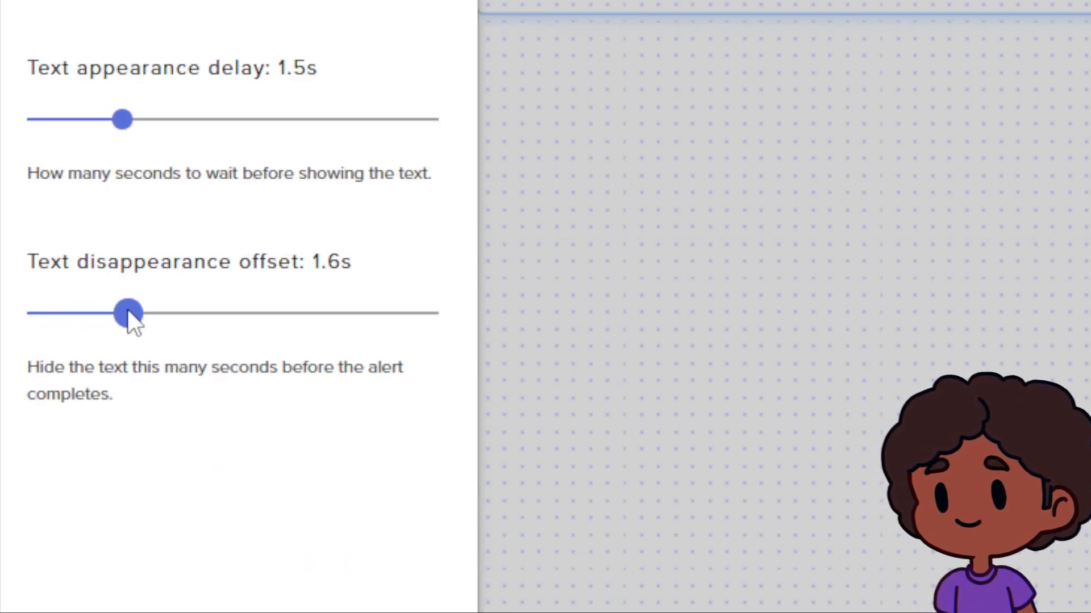
pyautogui.moveTo(126, 313); pyautogui.dragTo(155, 312)
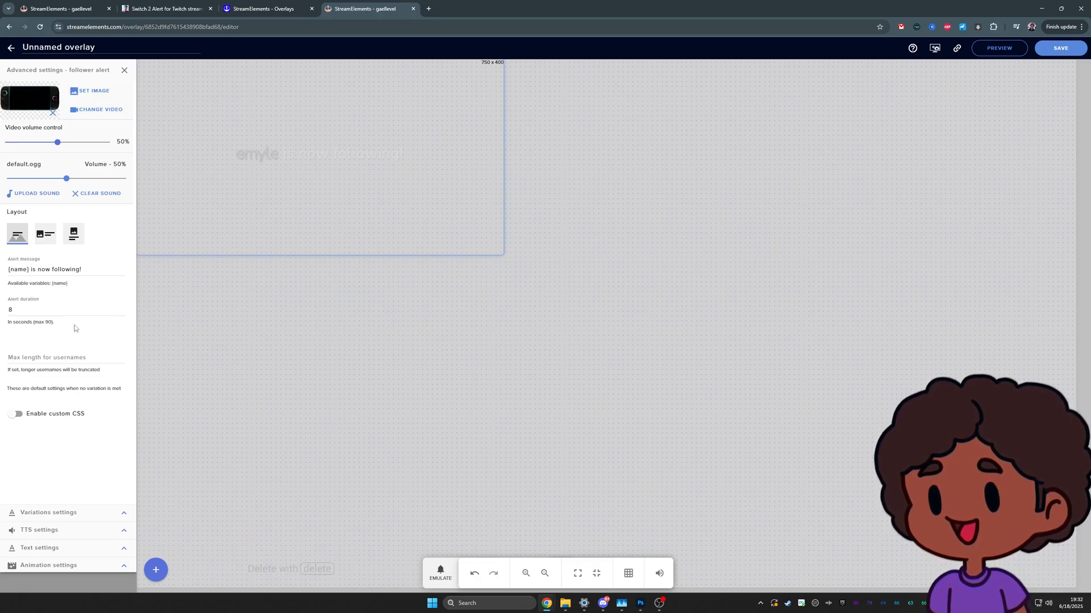
# Change the follower alert text font to New Rocker at size 34.
pyautogui.click(35, 548)
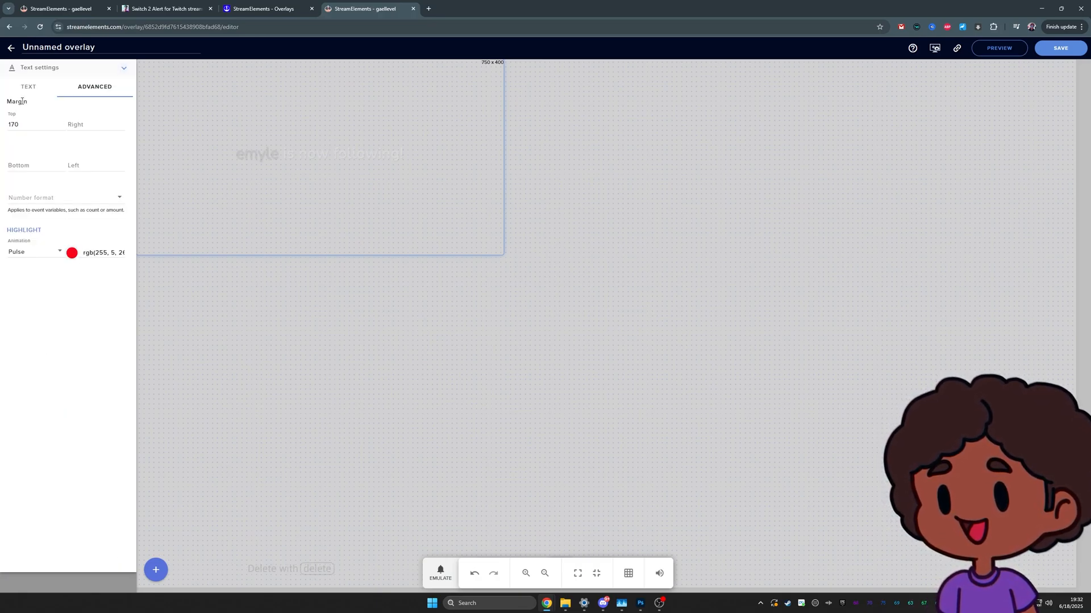
pyautogui.click(29, 87)
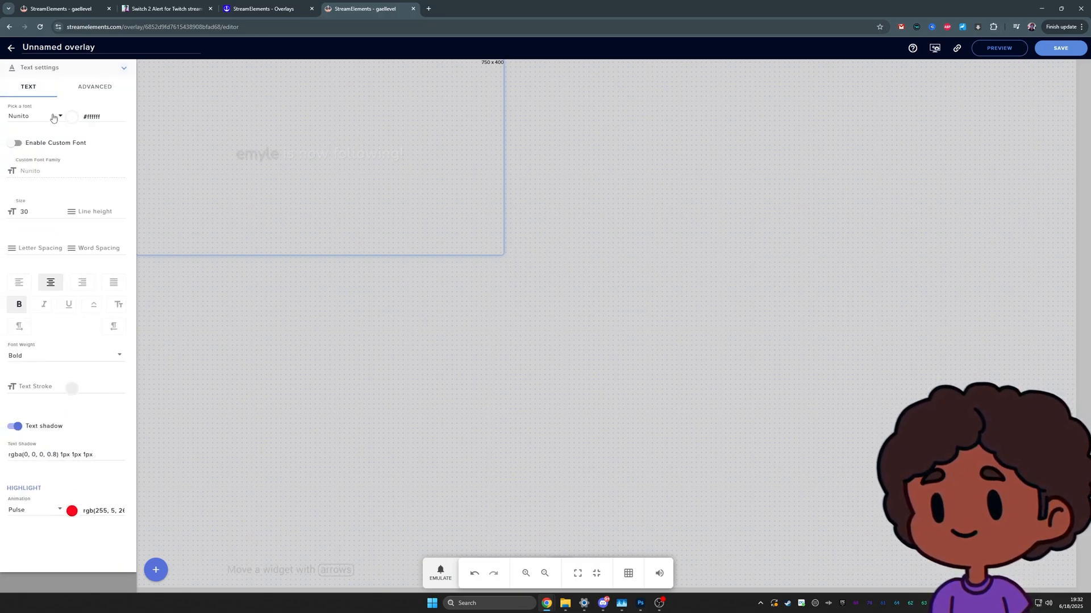
pyautogui.click(55, 117)
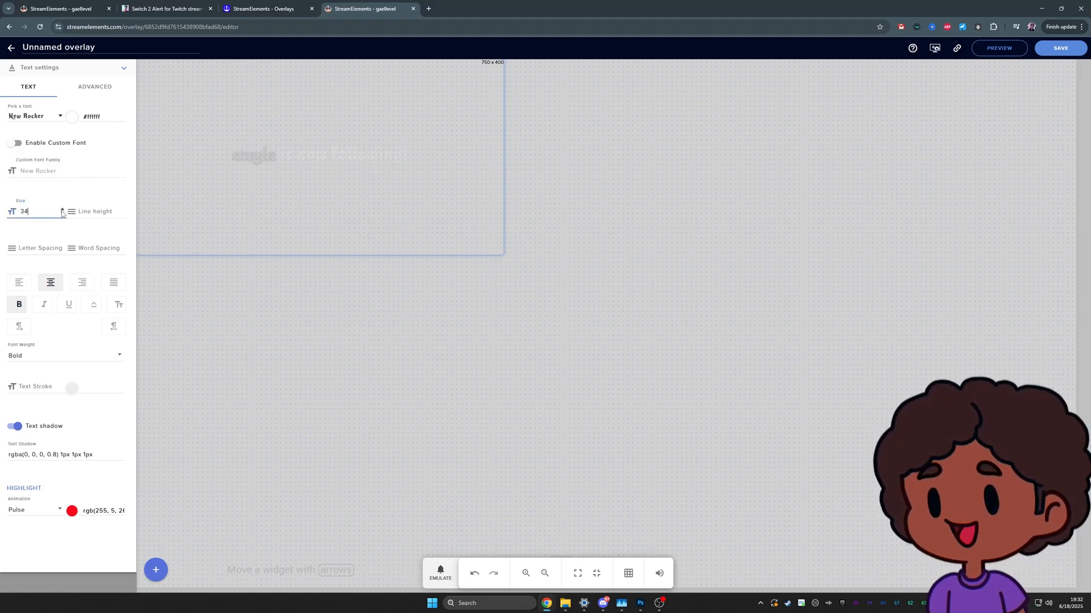
pyautogui.click(440, 573)
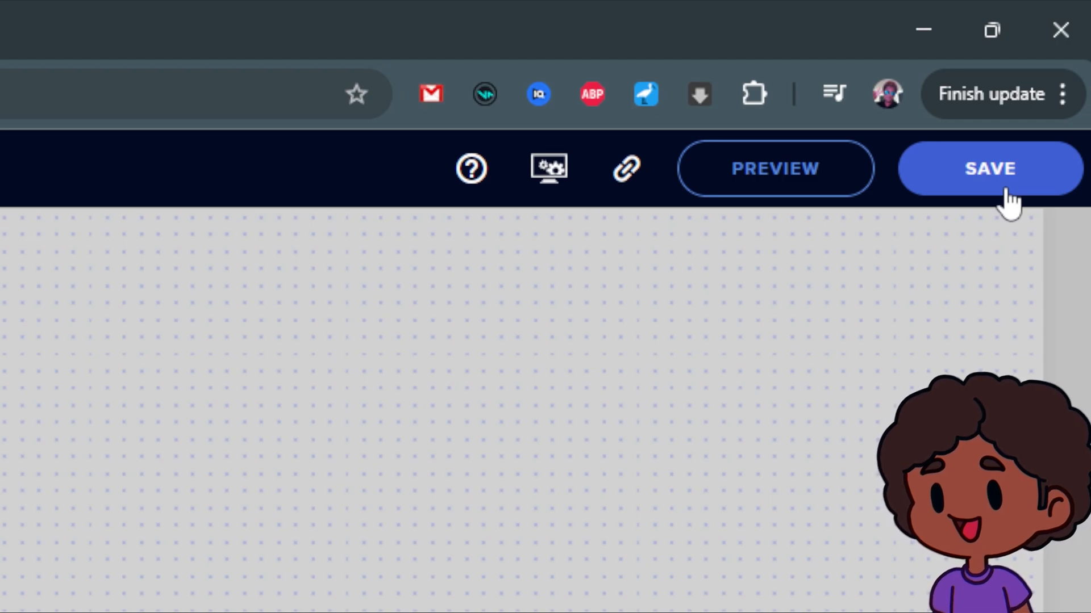
pyautogui.moveTo(625, 171)
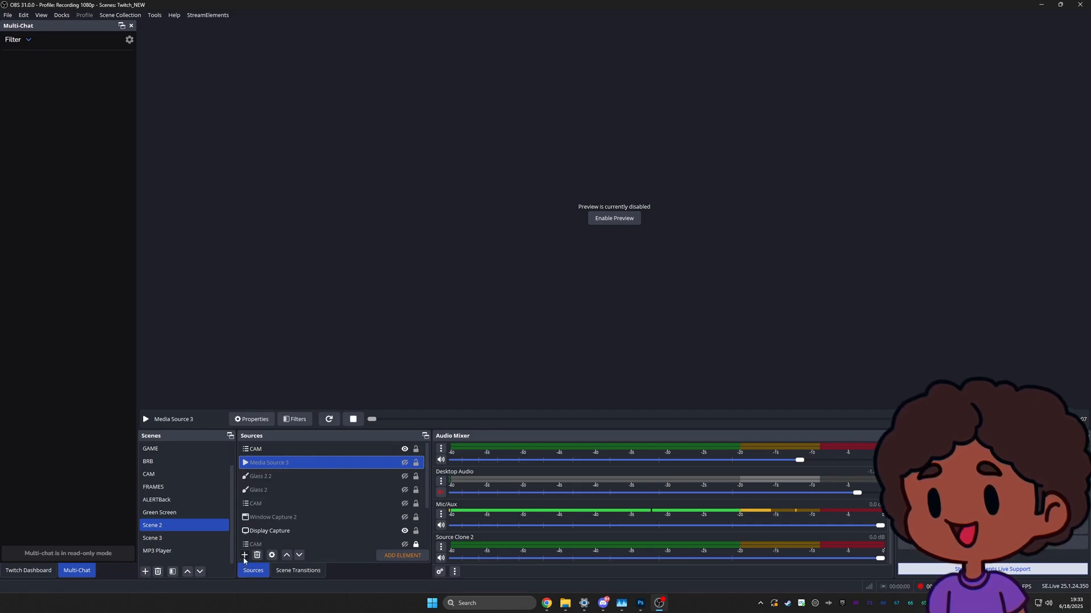
# Add an OBS browser source named 'switch 2 alert' with the StreamElements overlay URL.
pyautogui.click(243, 555)
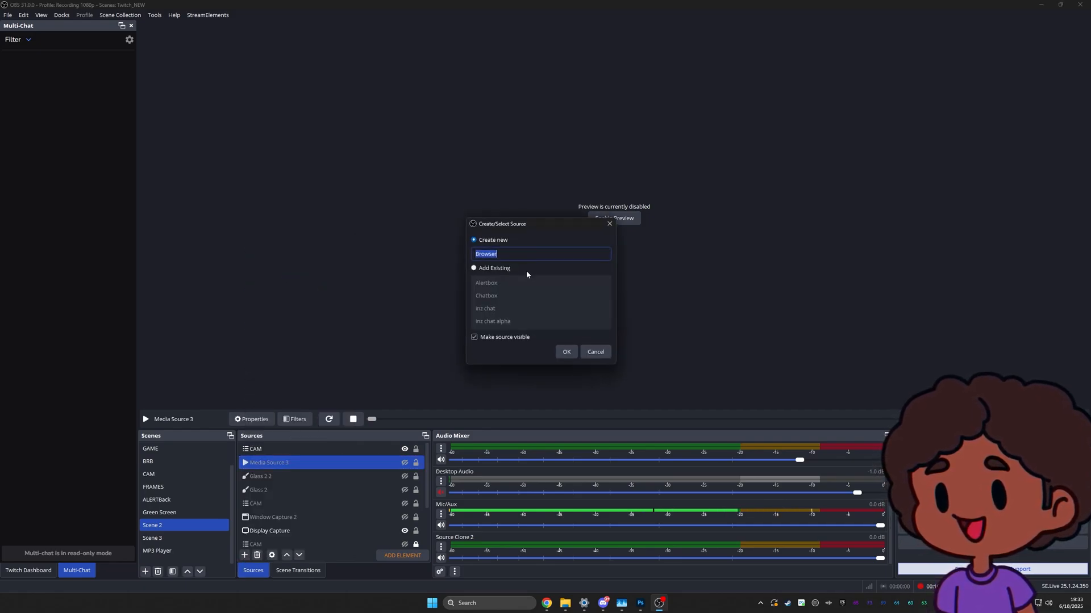
pyautogui.write('switch')
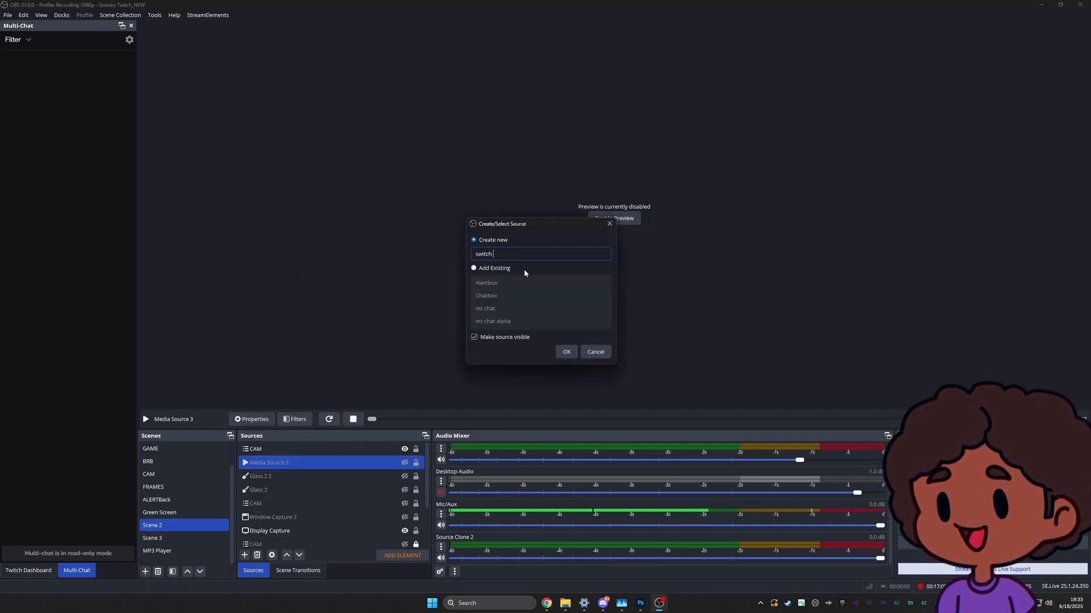
pyautogui.click(567, 351)
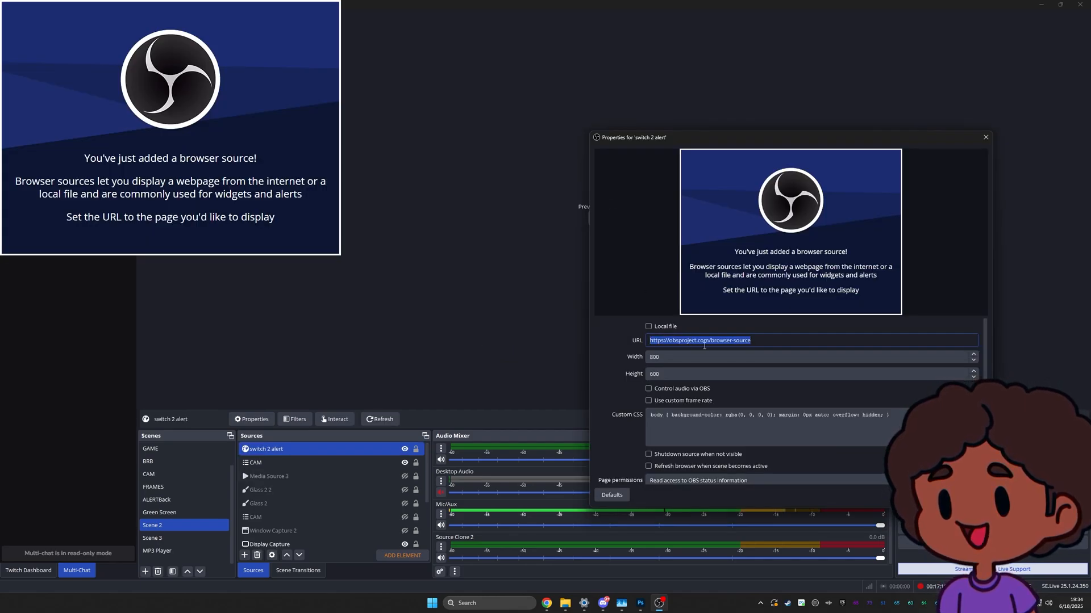
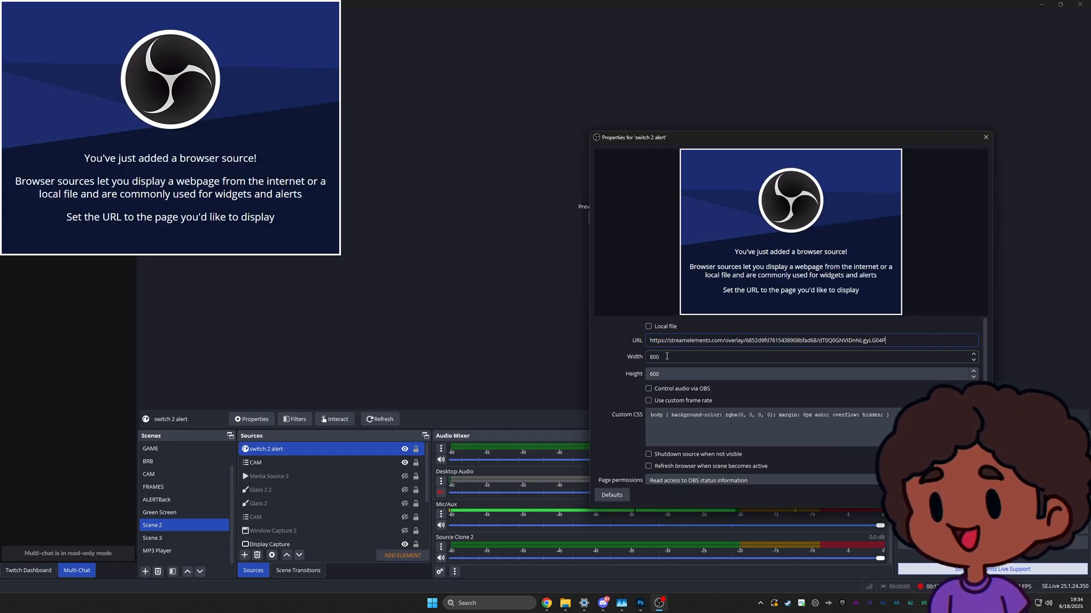
pyautogui.tripleClick(654, 357)
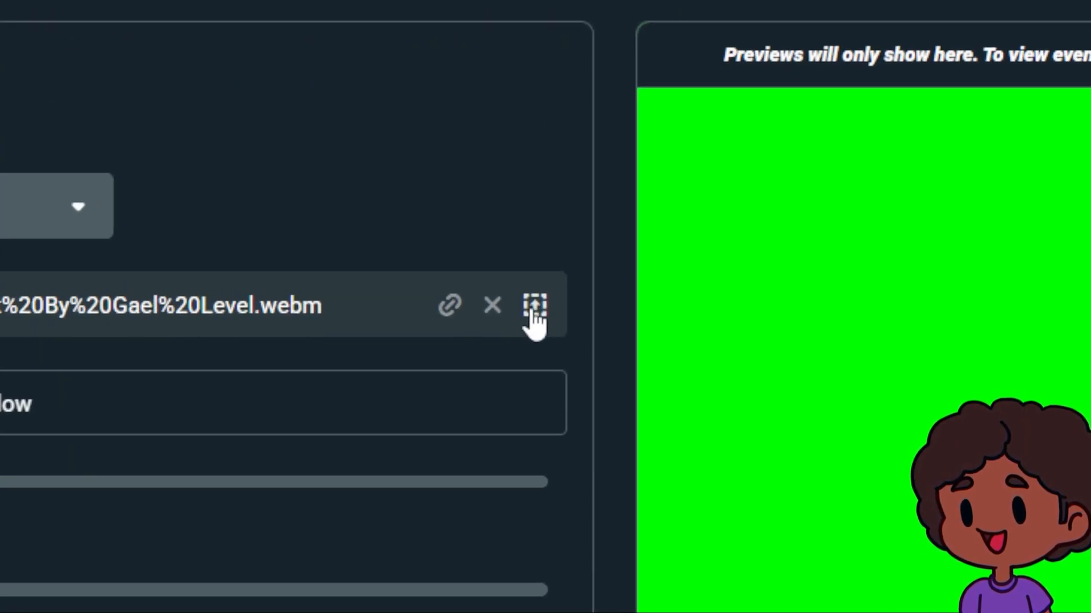
# Upload the Switch Up Alert By Gael Level webm and set it as the follower alert image.
pyautogui.click(533, 305)
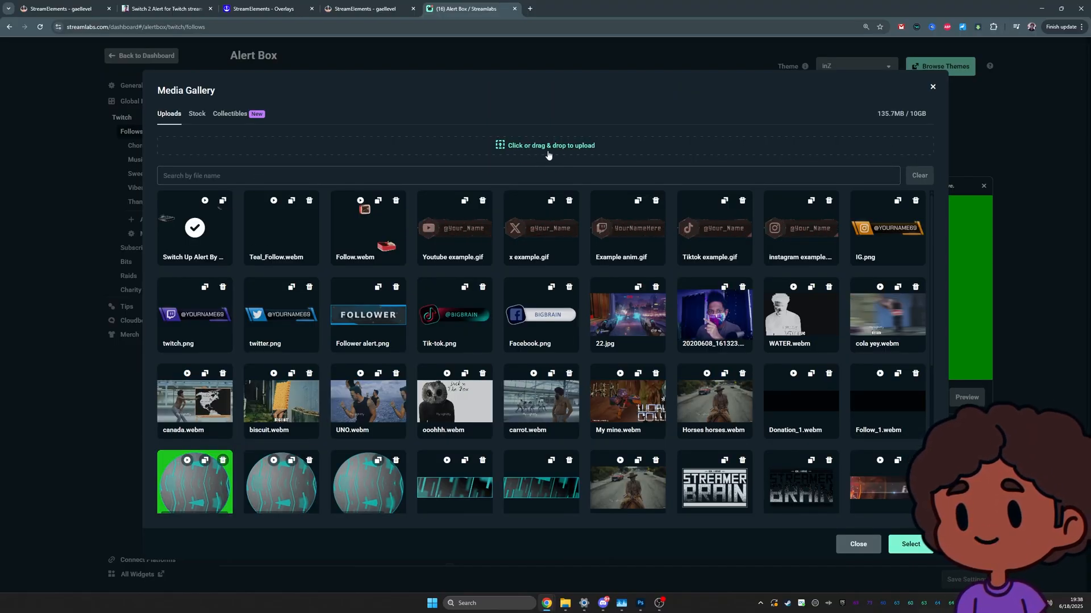
pyautogui.click(549, 146)
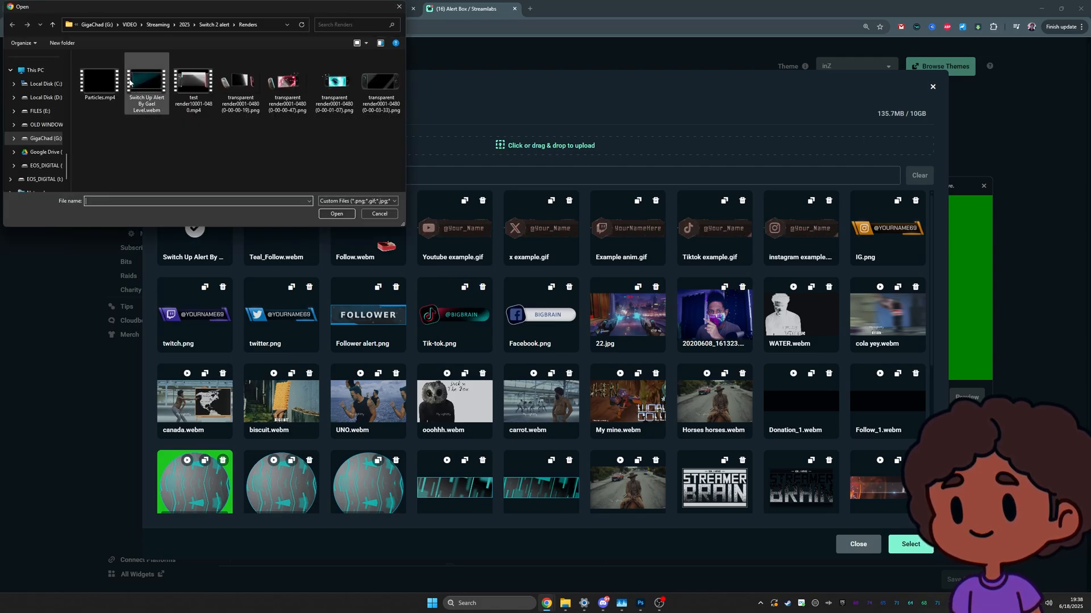
pyautogui.click(146, 80)
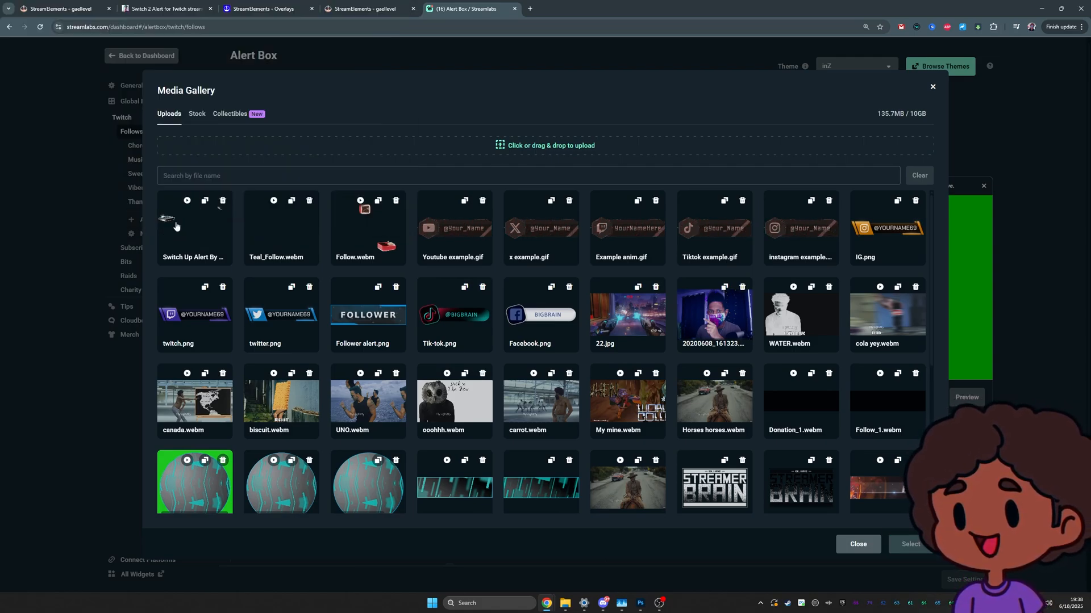
pyautogui.click(194, 227)
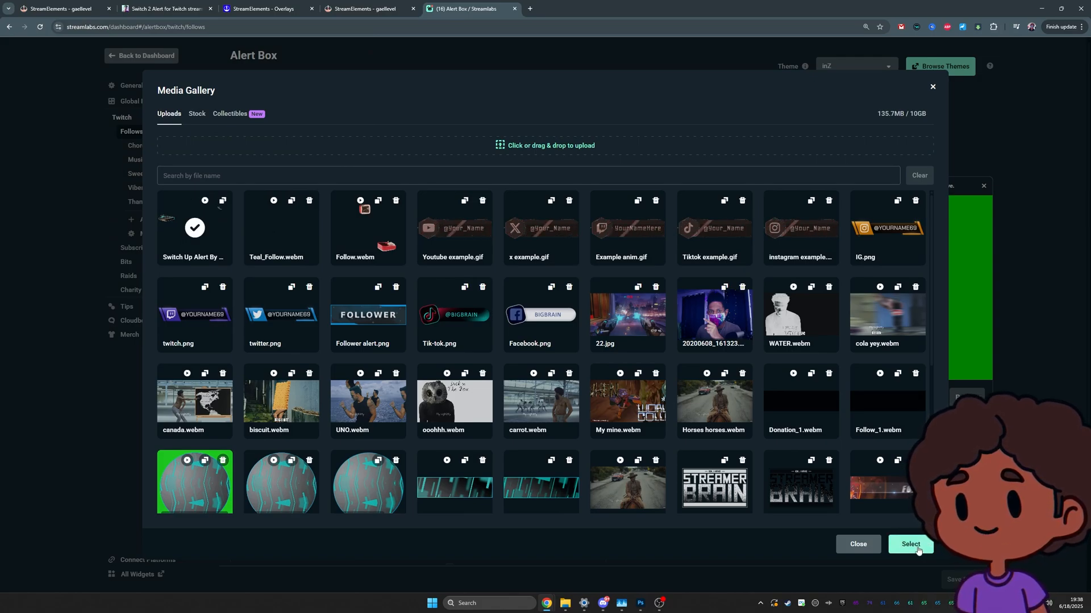
pyautogui.click(911, 545)
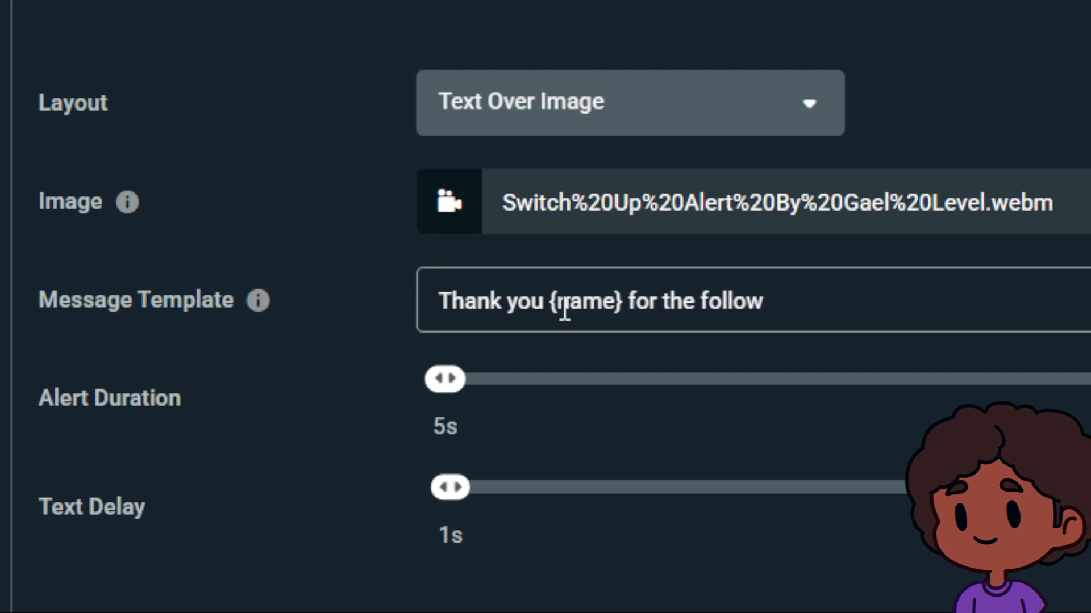
# Change the follower message to '{name} followed' and set the alert duration to 8 seconds.
pyautogui.doubleClick(512, 300)
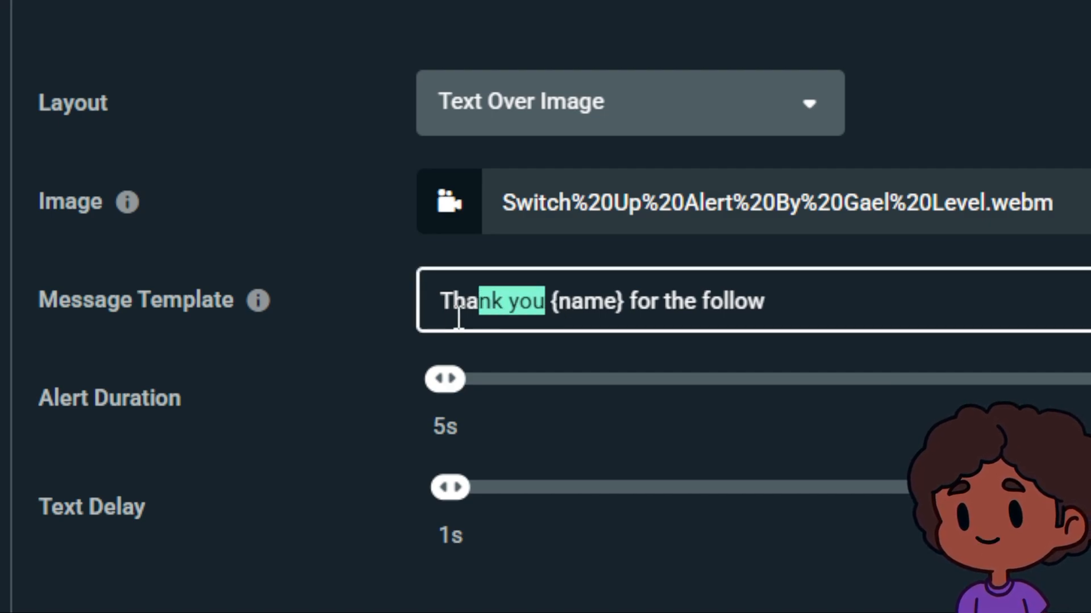
pyautogui.write('{name} follow')
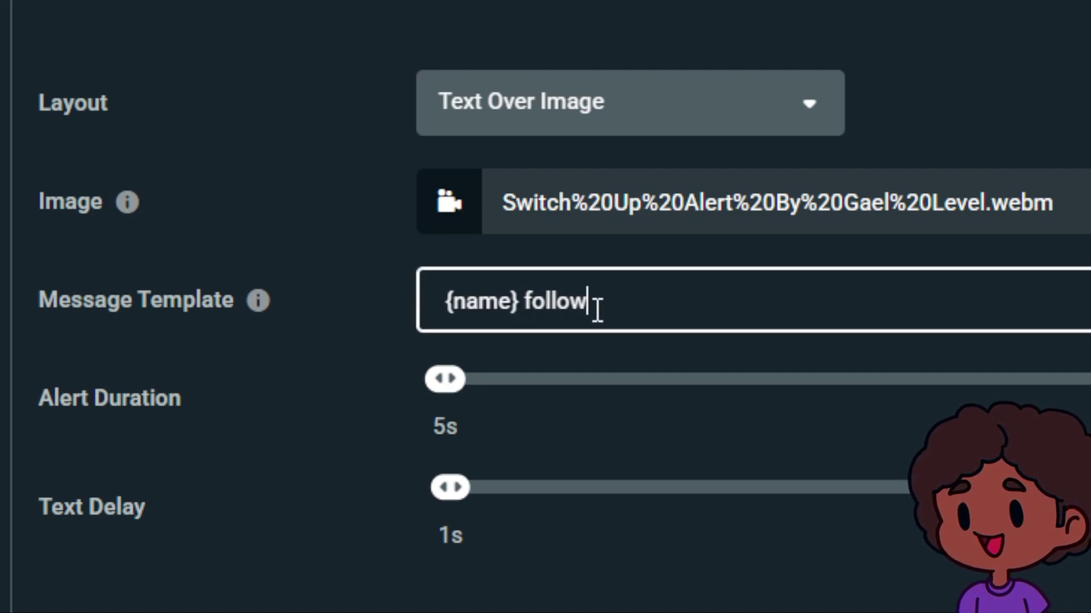
pyautogui.write('ed')
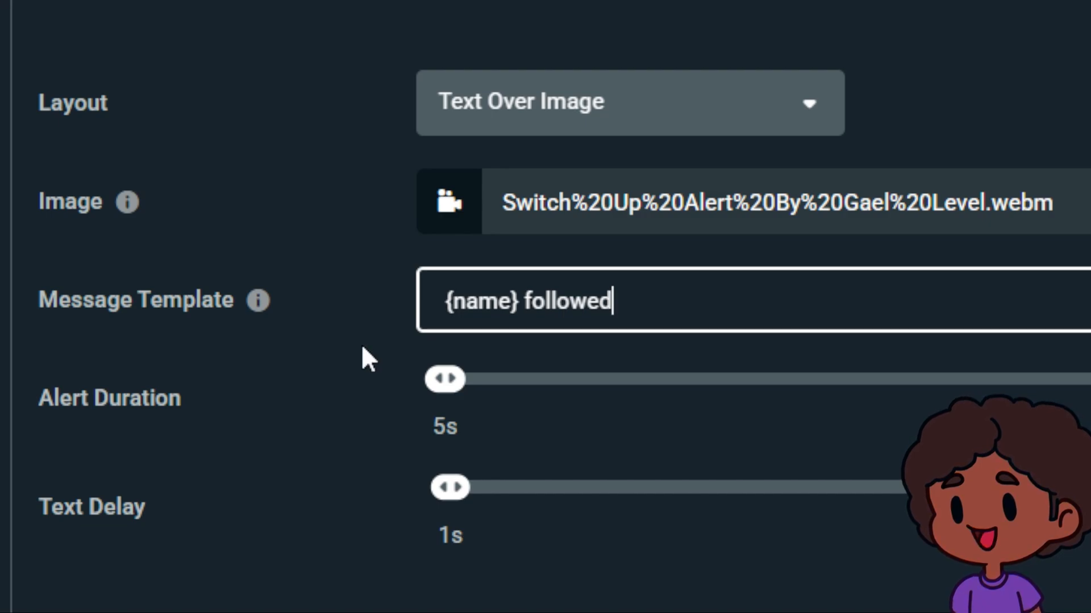
pyautogui.scroll(-3)
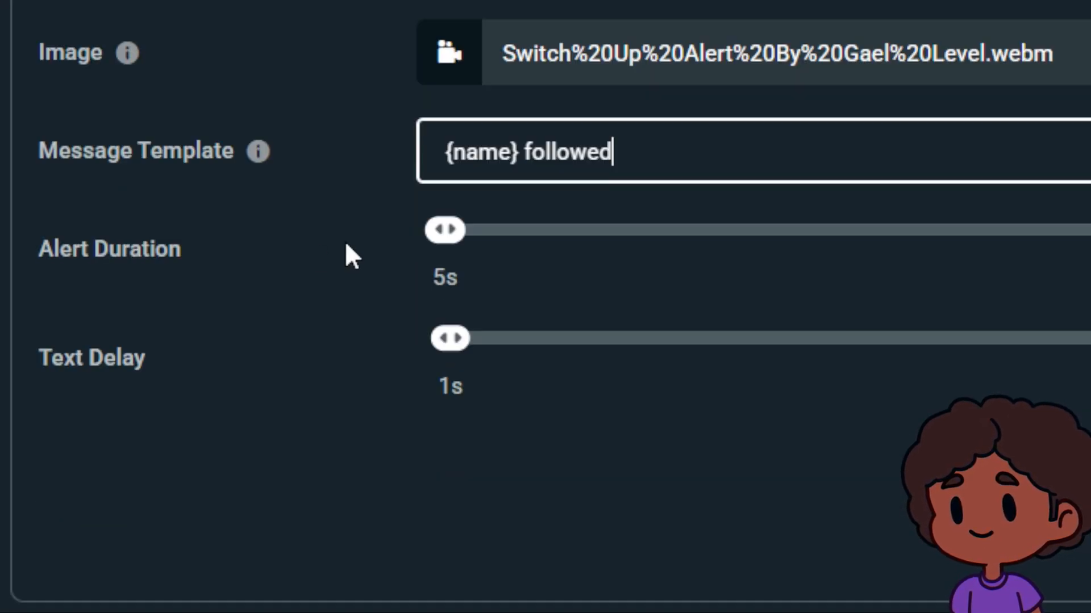
pyautogui.moveTo(444, 229); pyautogui.dragTo(455, 229)
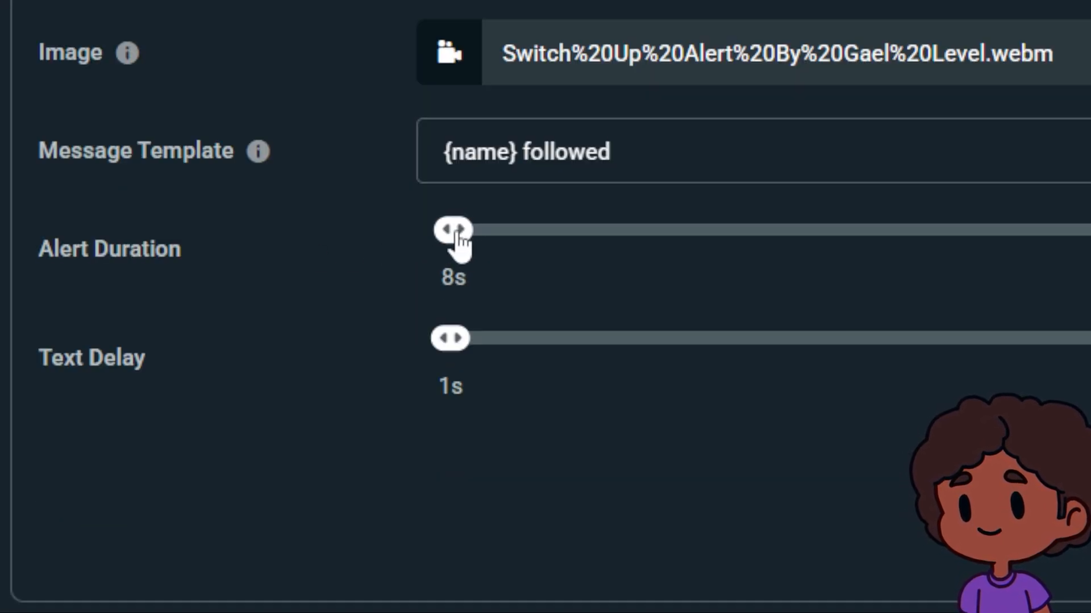
pyautogui.moveTo(451, 348)
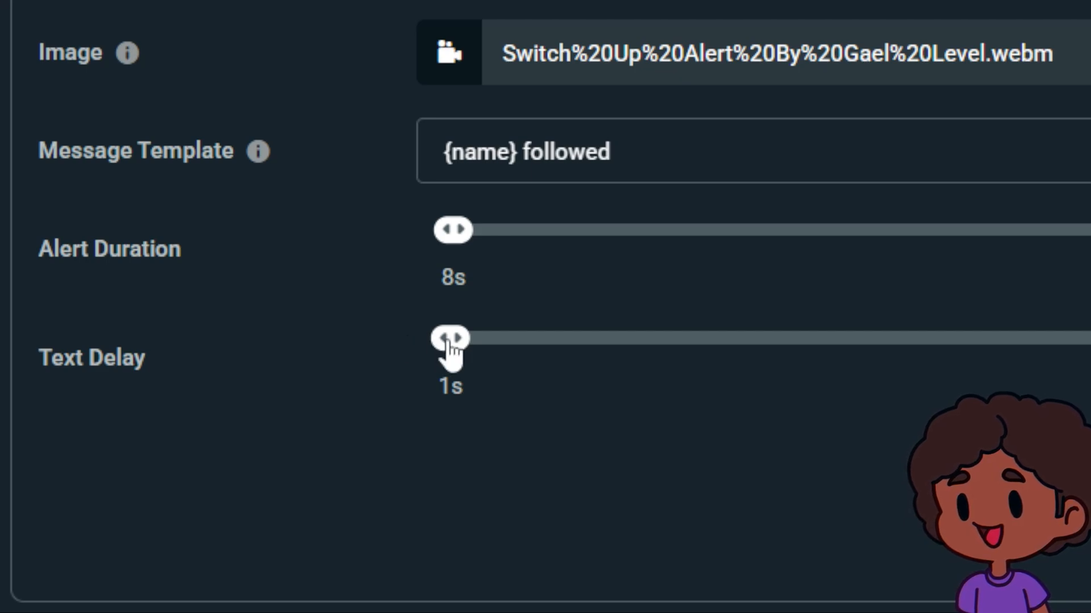
pyautogui.moveTo(362, 374)
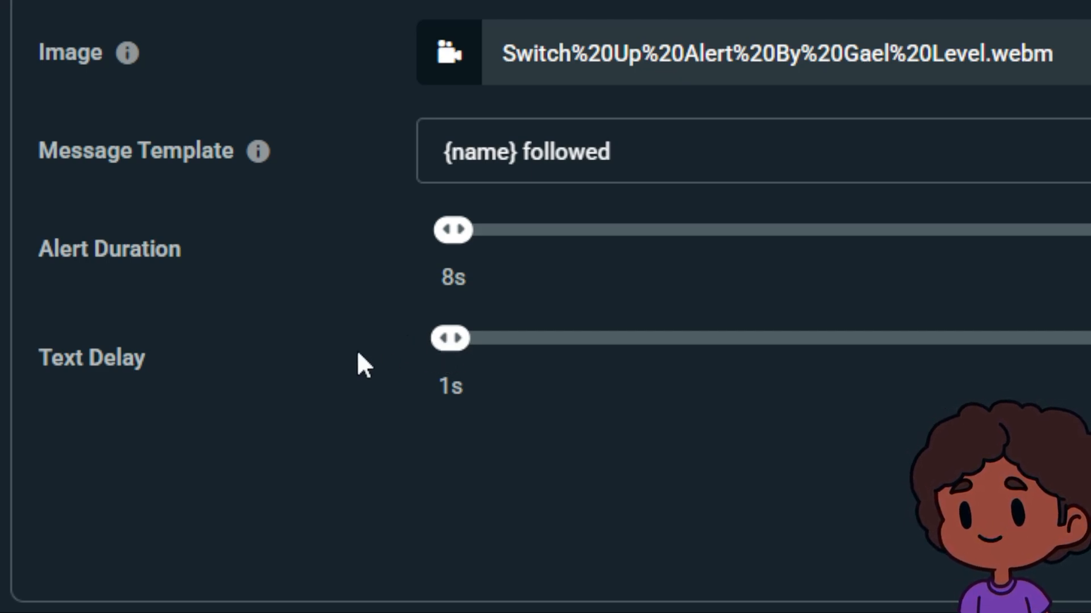
pyautogui.scroll(-3)
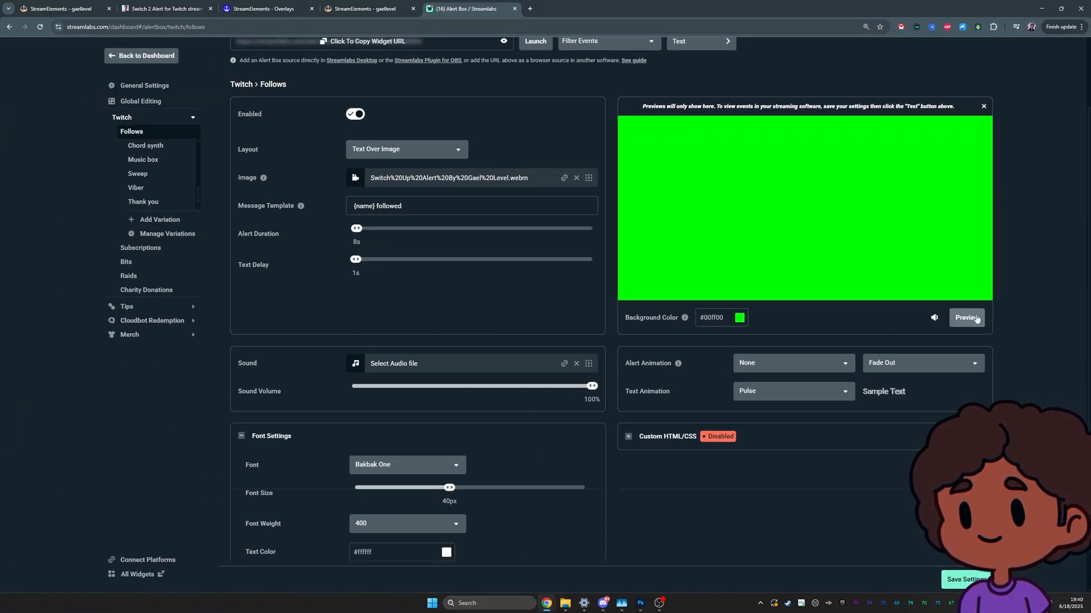
pyautogui.click(967, 318)
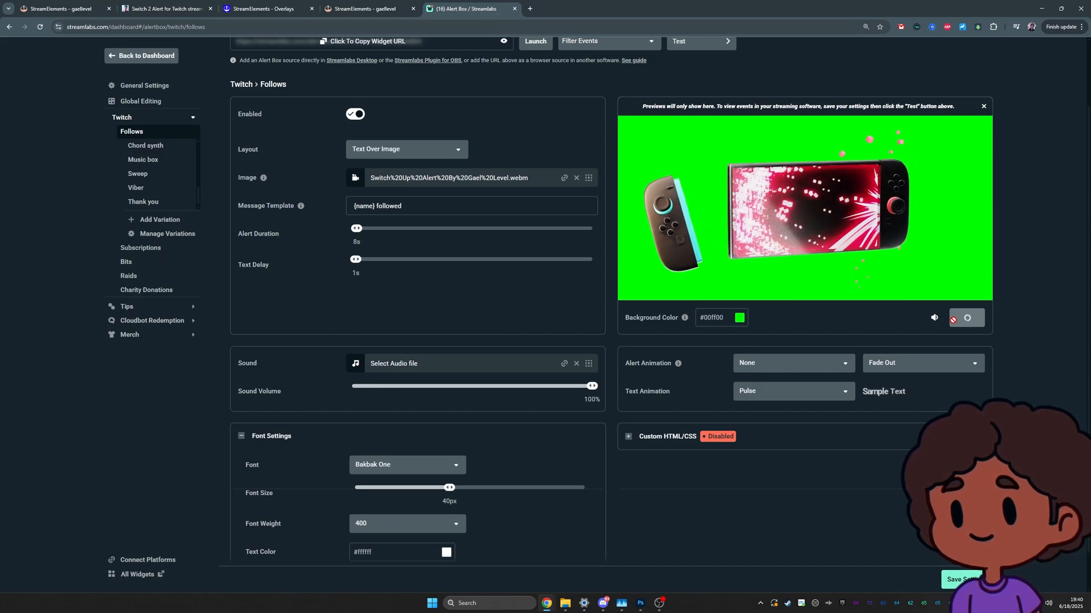
pyautogui.click(967, 317)
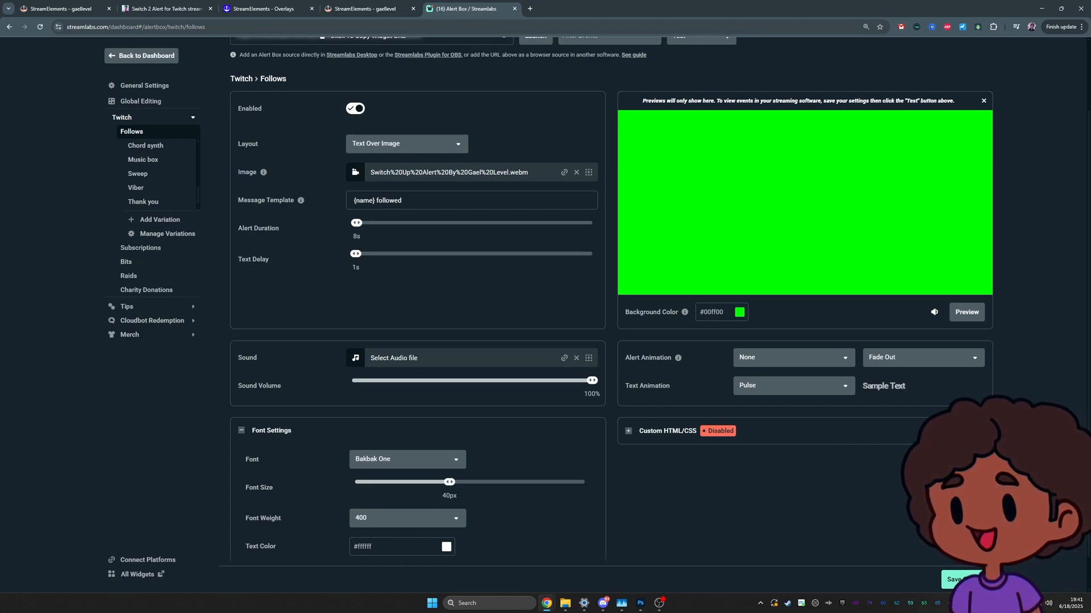
# Set the Streamlabs follower alert duration to 7 seconds and save the settings.
pyautogui.moveTo(357, 222); pyautogui.dragTo(356, 223)
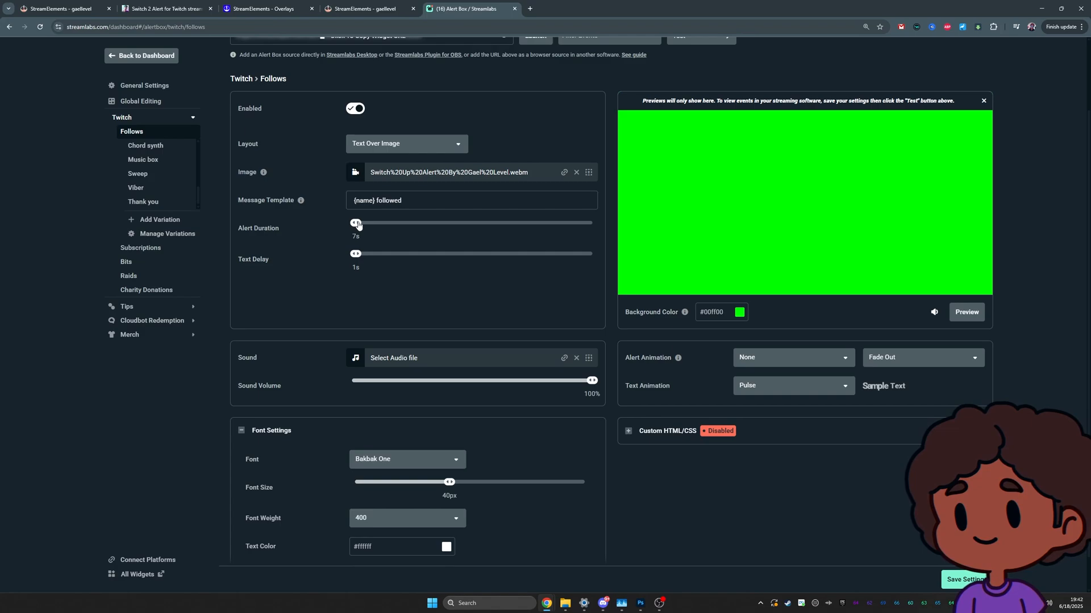
pyautogui.moveTo(355, 222); pyautogui.dragTo(361, 222)
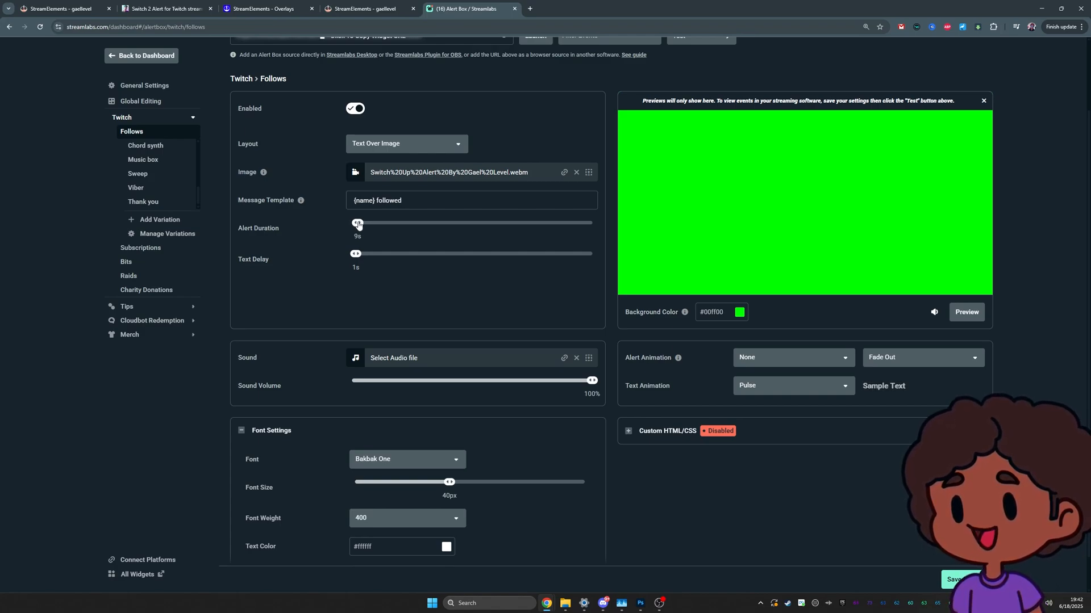
pyautogui.moveTo(357, 223); pyautogui.dragTo(355, 223)
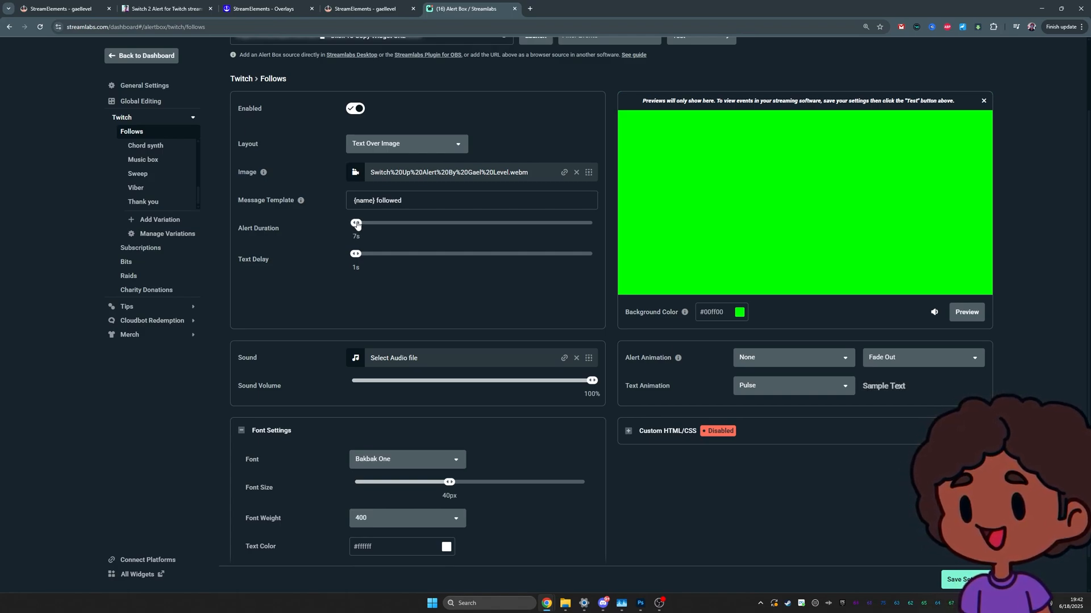
pyautogui.click(966, 312)
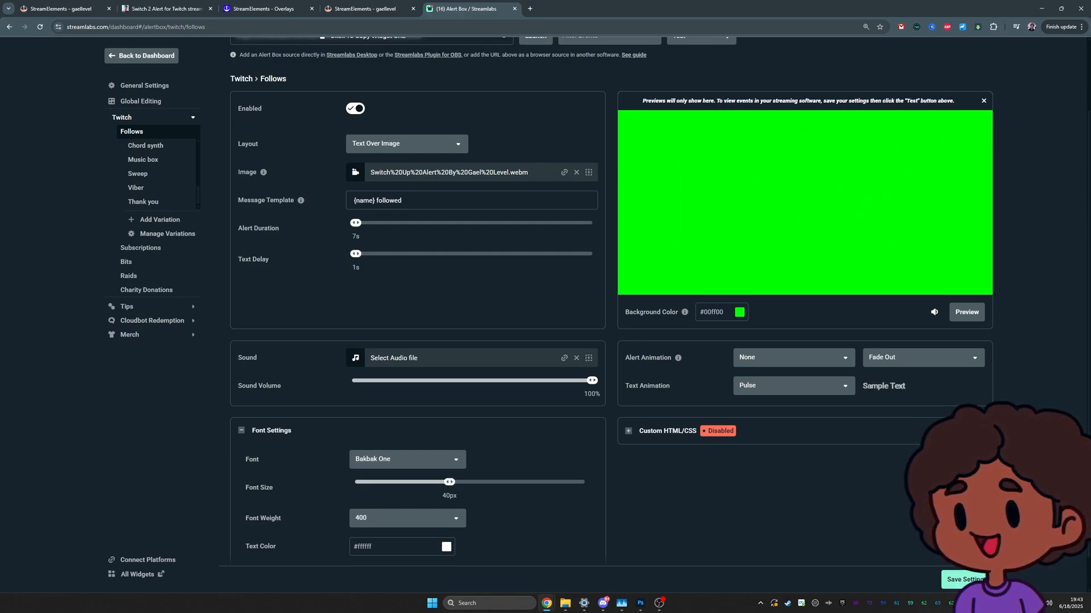
pyautogui.click(965, 580)
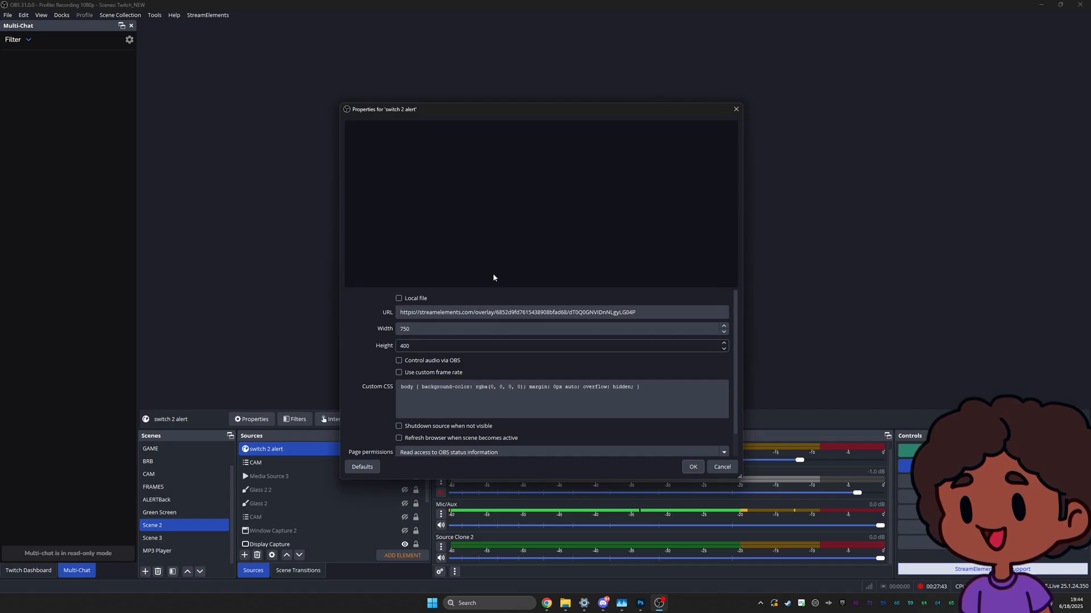
# Select the StreamElements overlay URL in the 'switch 2 alert' browser source properties.
pyautogui.tripleClick(517, 313)
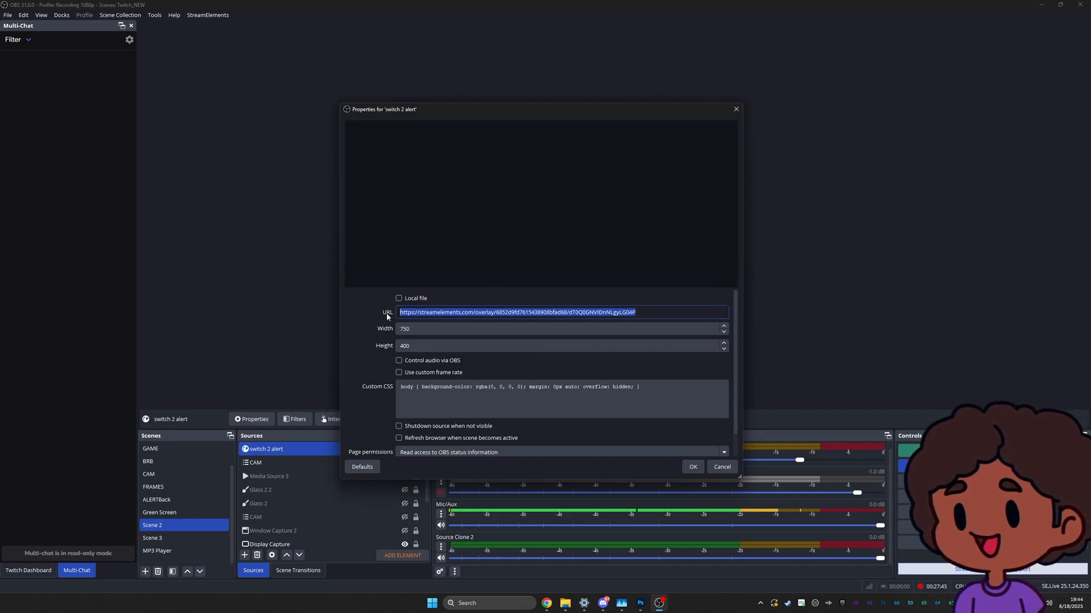